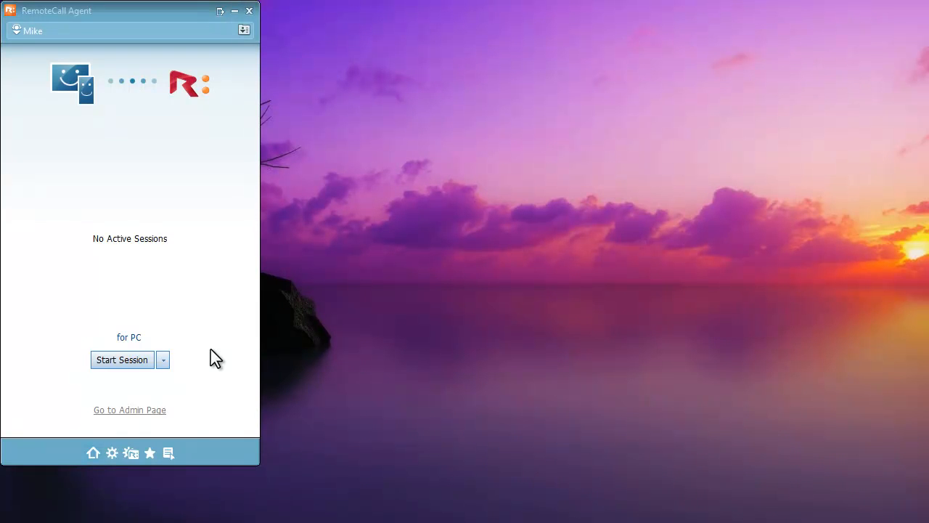
Start a Mobile control session for the customer phone number 123-456-789
click(163, 360)
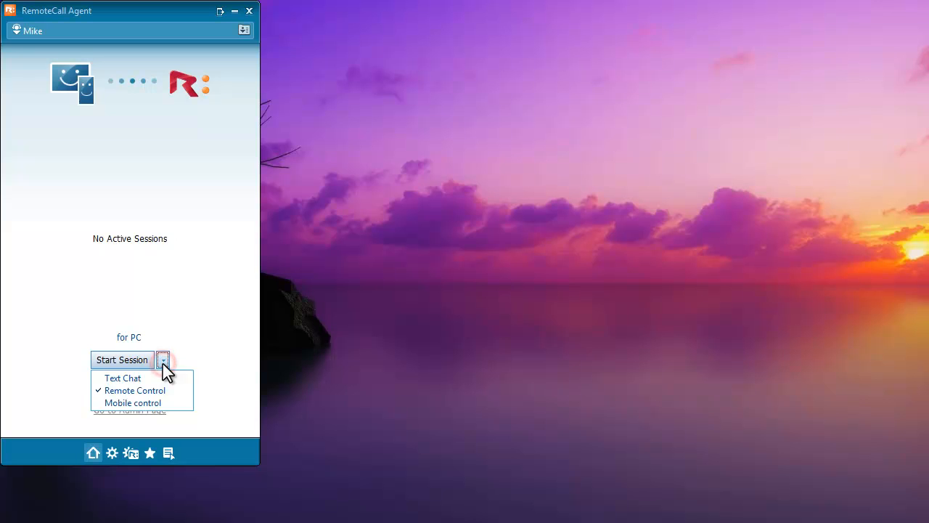
click(133, 402)
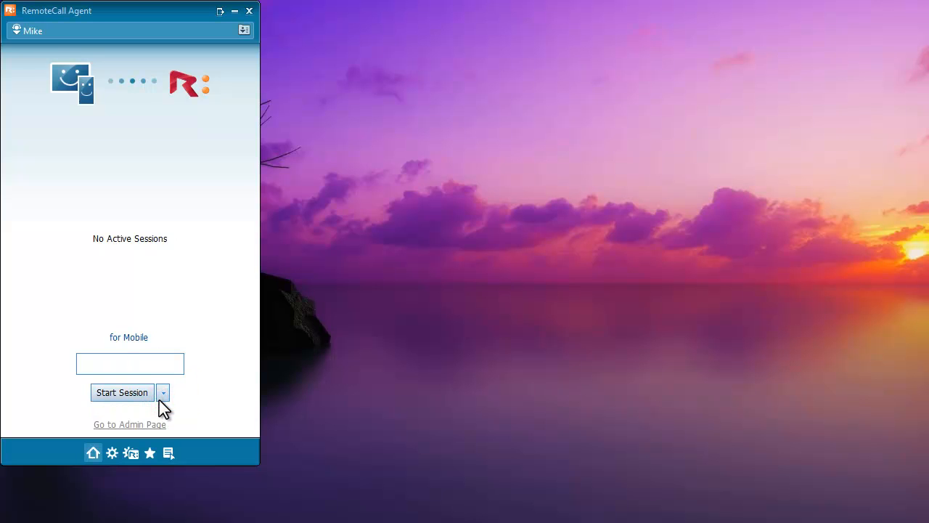
mouse_move(194, 376)
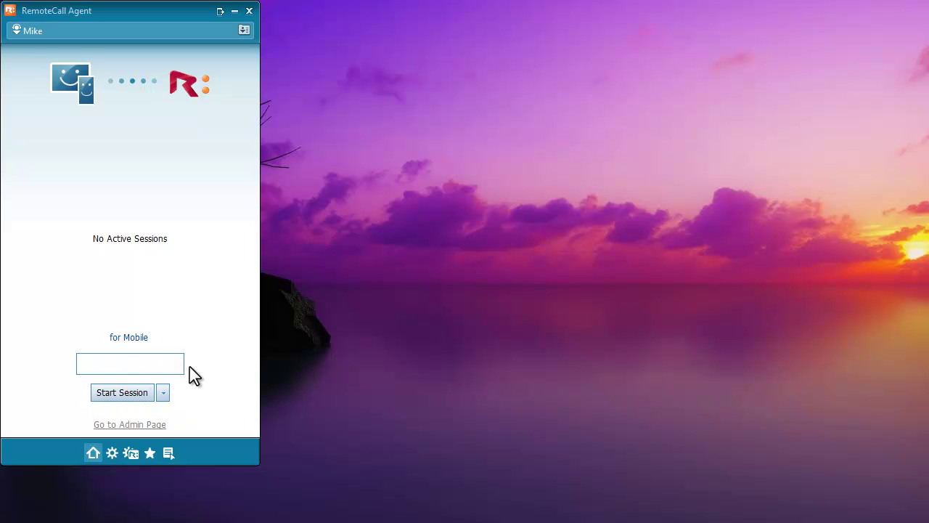
text(123)
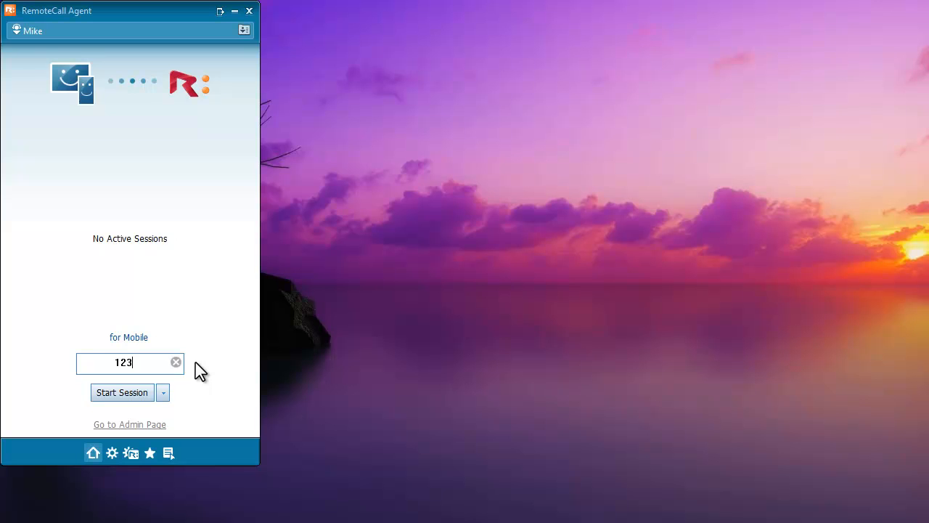
text(-456-789)
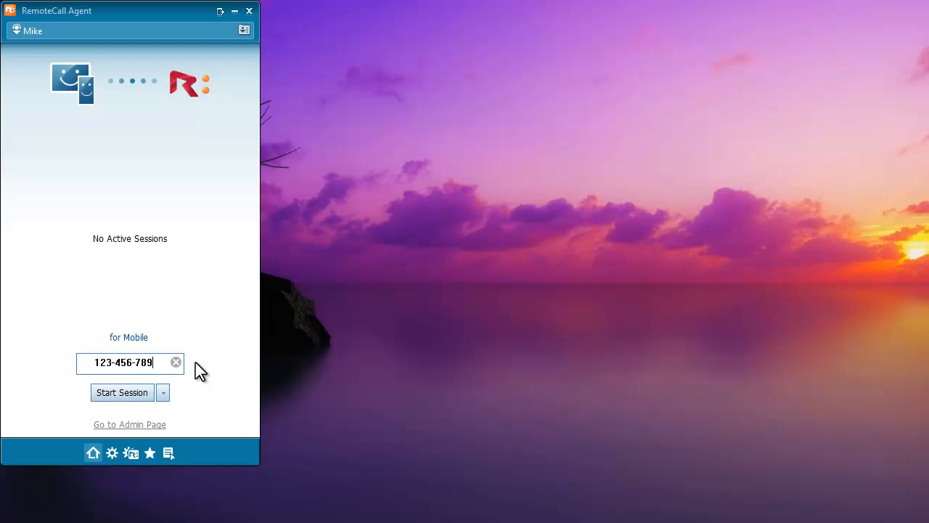
click(122, 392)
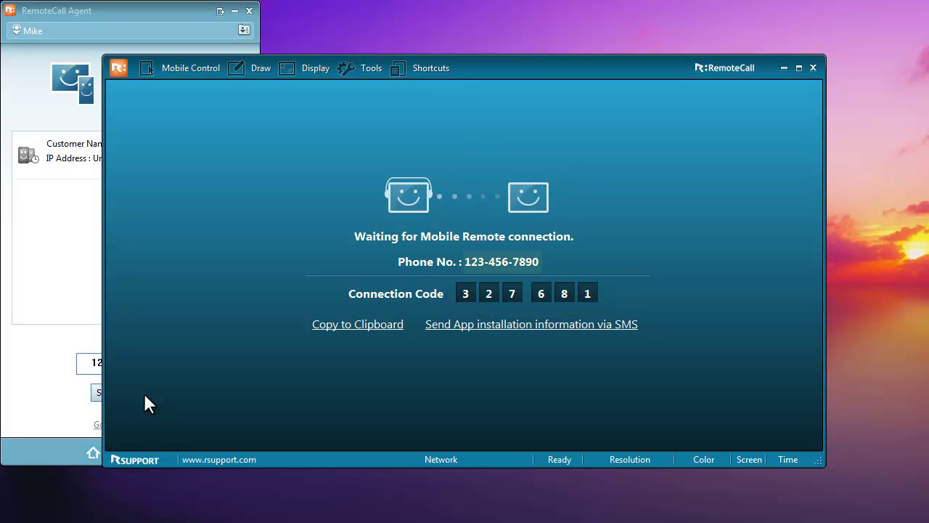
double_click(500, 262)
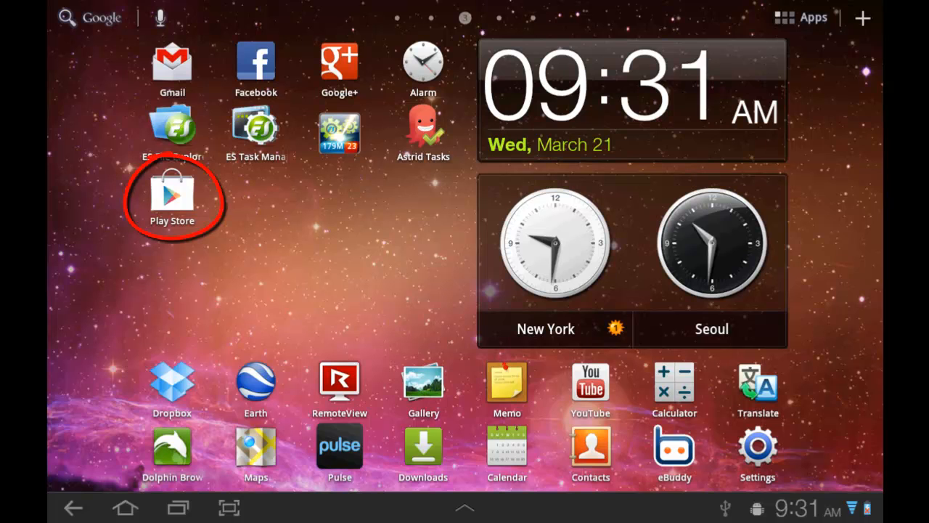
Search Play Store for 'remotecall', install RemoteCall - Remote Support, and open it
click(172, 192)
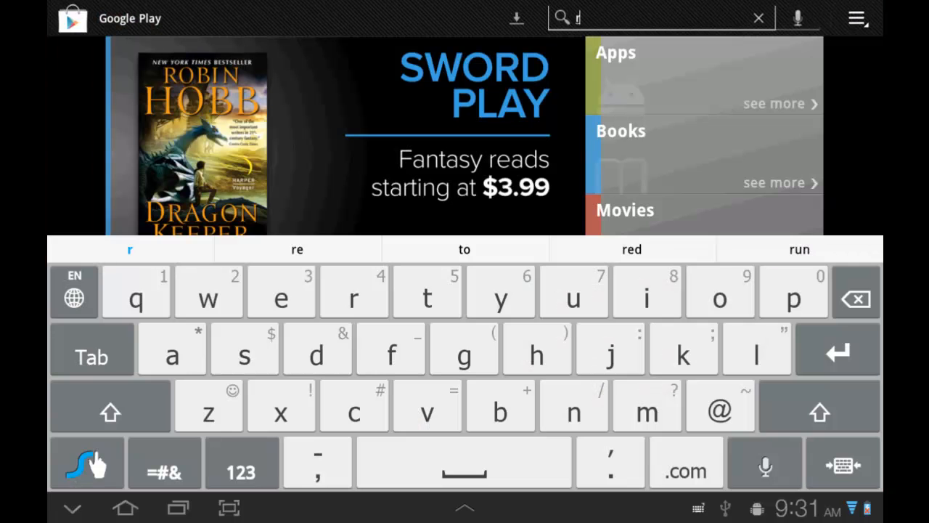
text(emotecall)
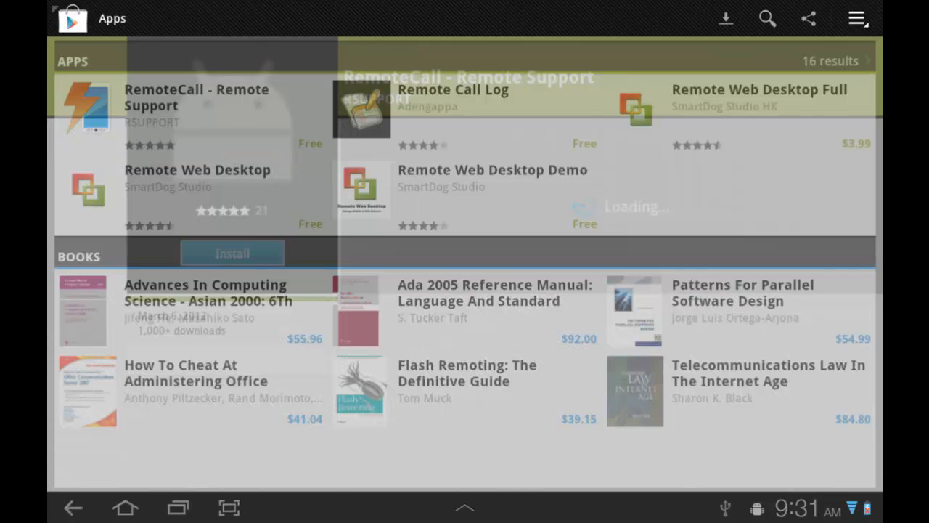
click(196, 98)
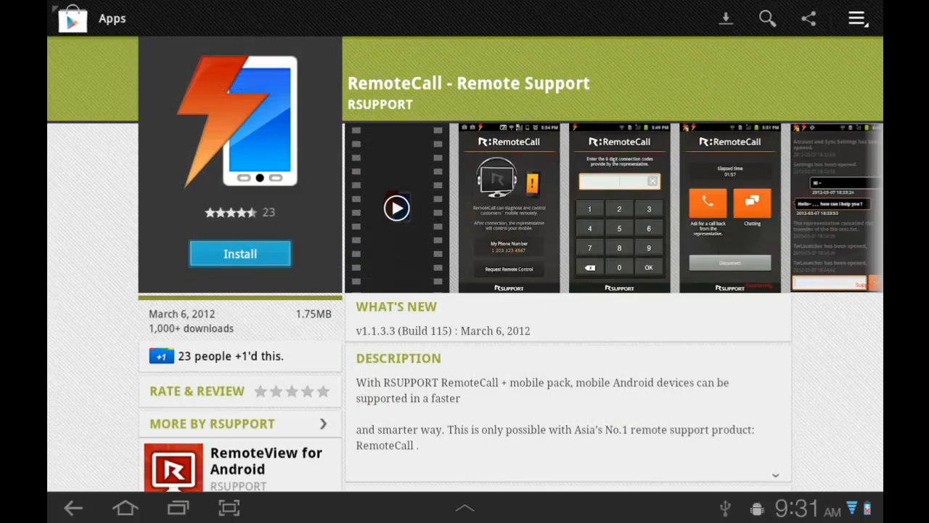
click(239, 253)
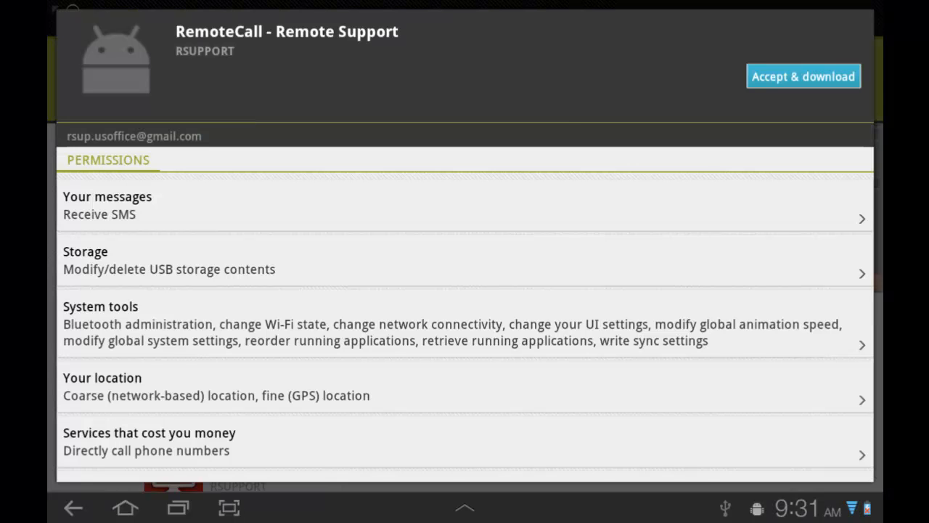
click(802, 76)
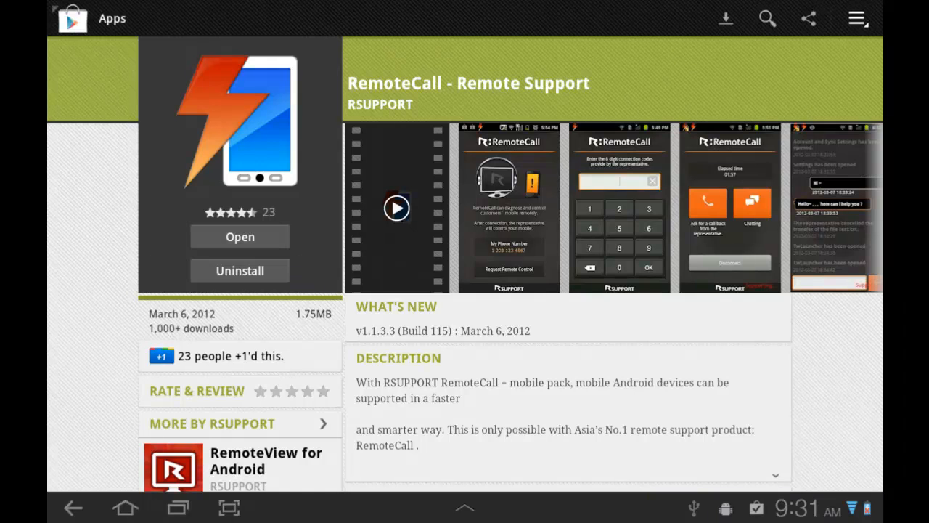
click(240, 236)
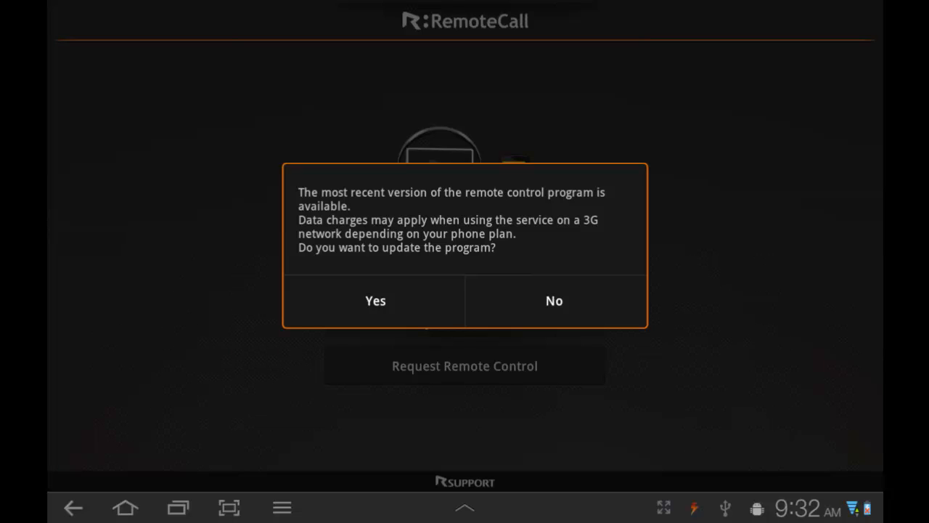
Accept the update and install the Remote input and Remote screen services
click(375, 300)
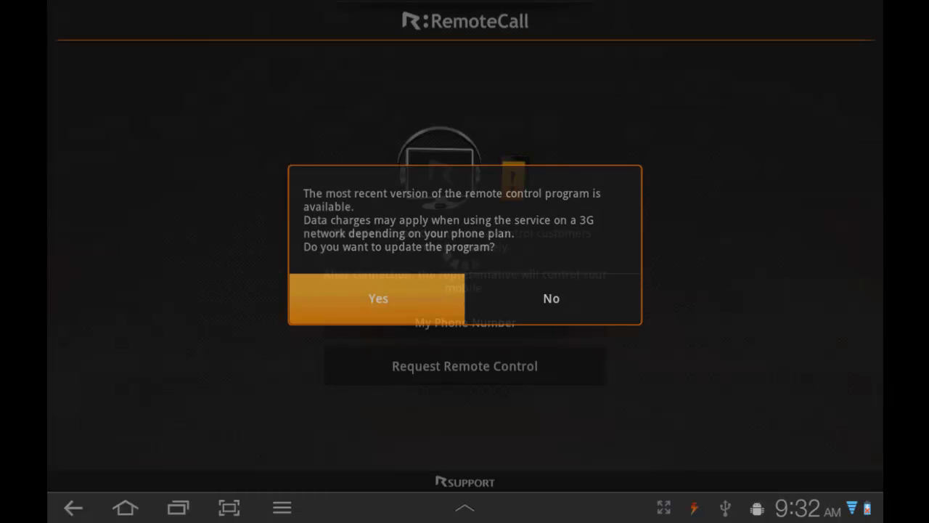
click(378, 297)
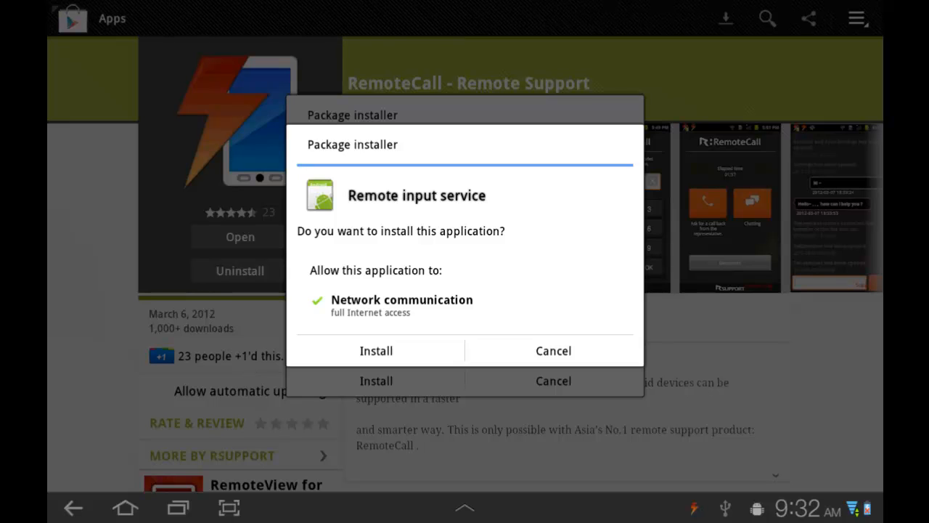
click(376, 350)
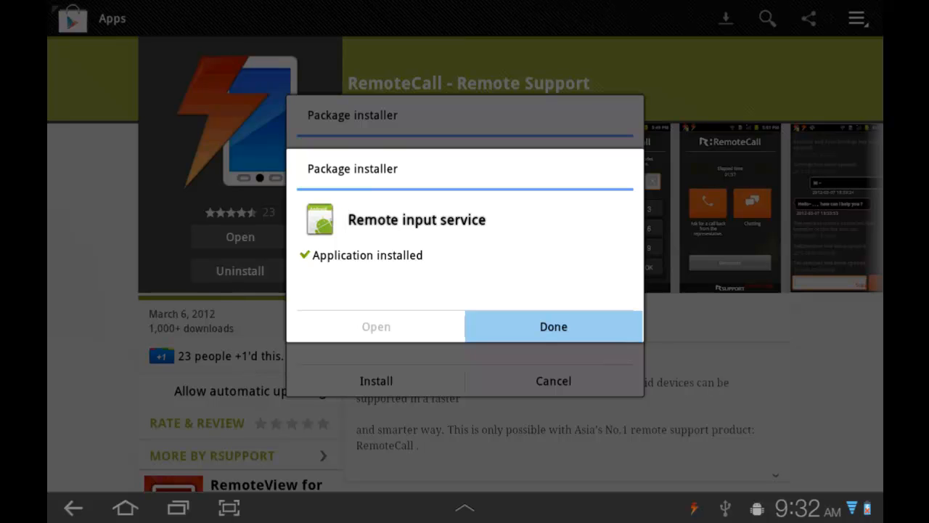
click(553, 326)
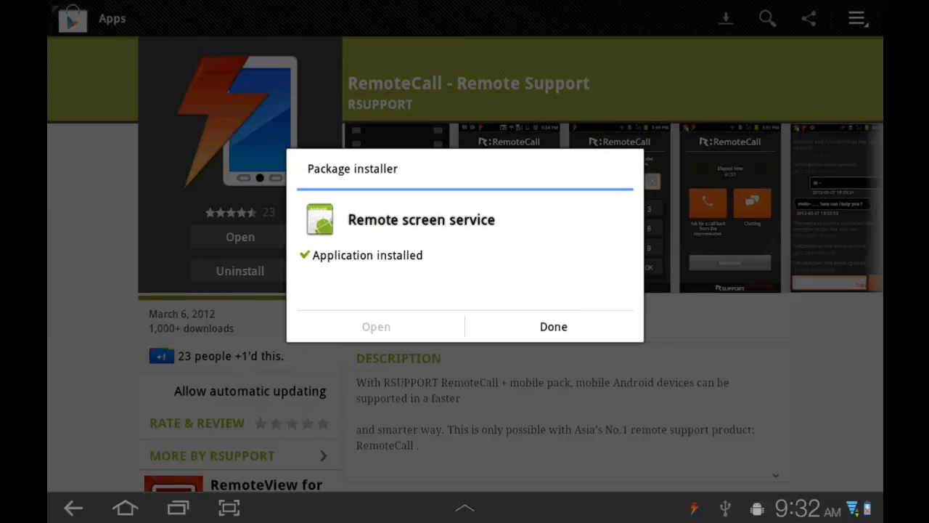
click(553, 326)
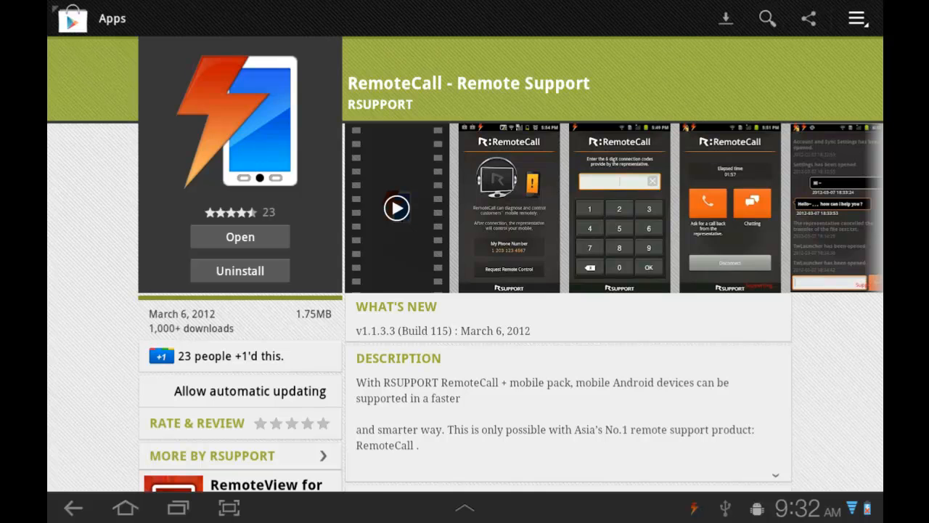
click(240, 236)
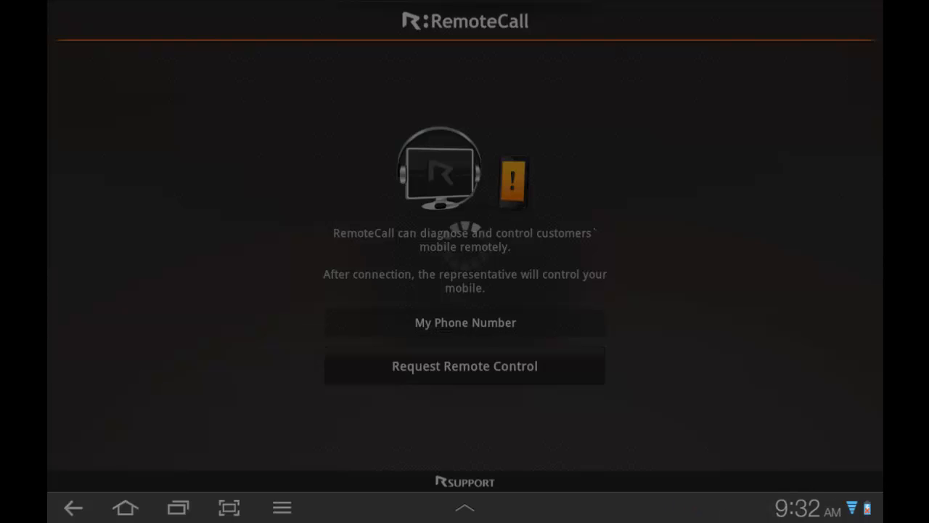
click(465, 365)
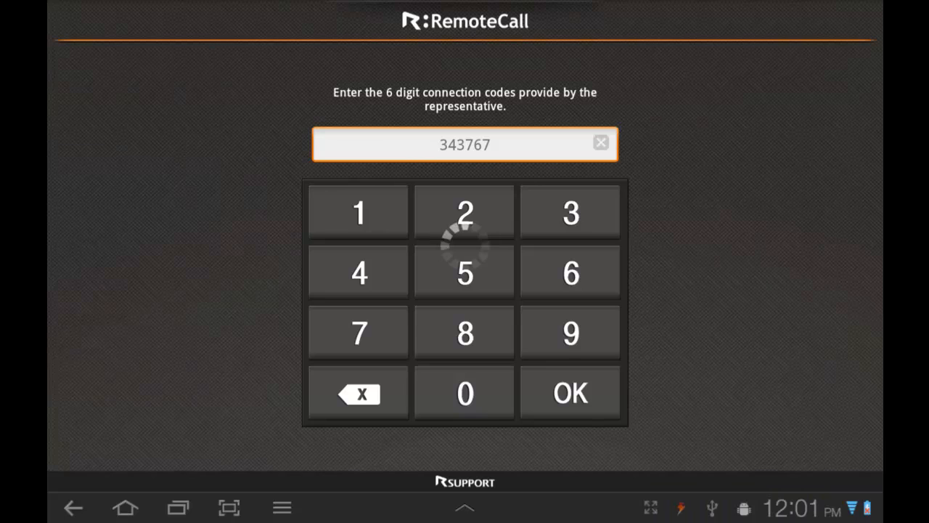
click(570, 392)
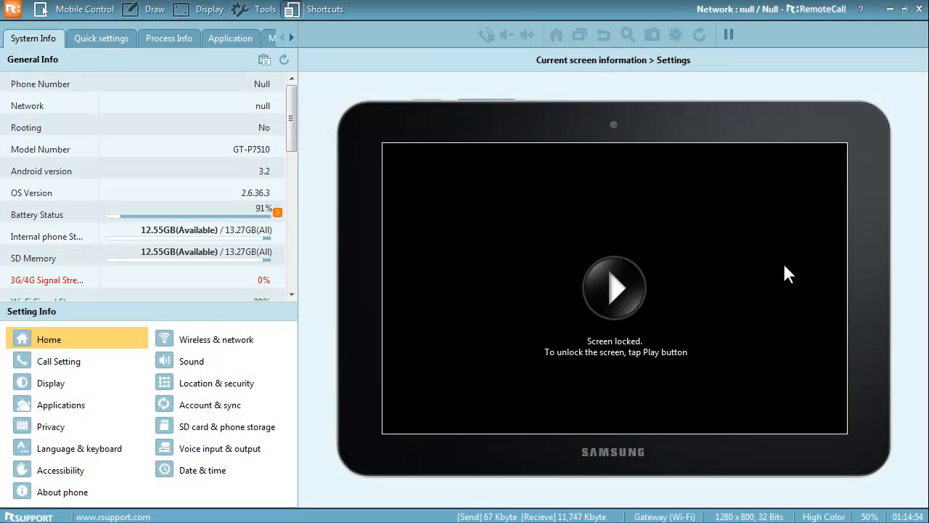
Unlock the tablet remotely and view its device status details
click(614, 288)
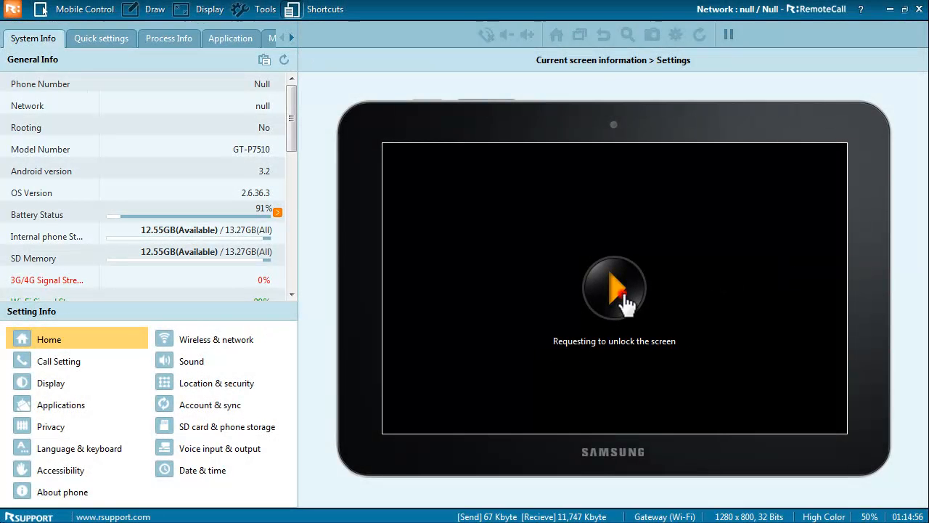
click(614, 288)
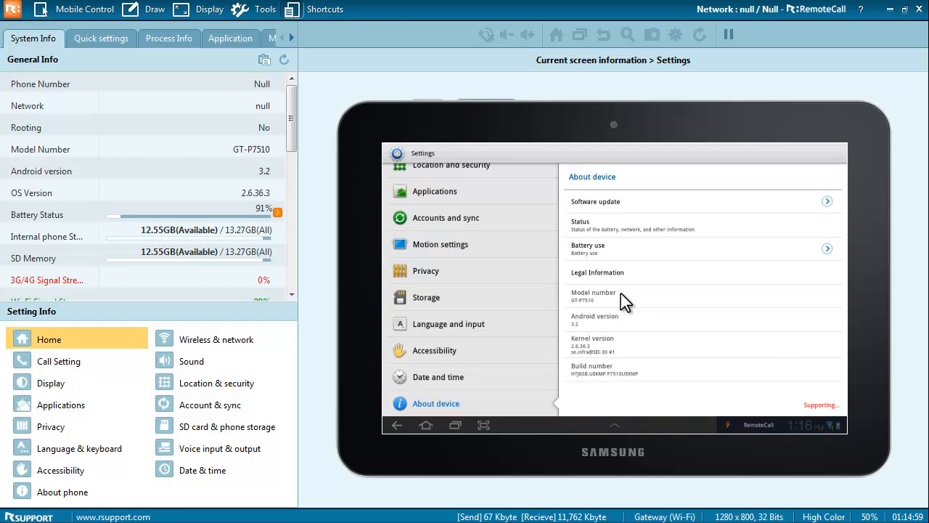
mouse_move(657, 285)
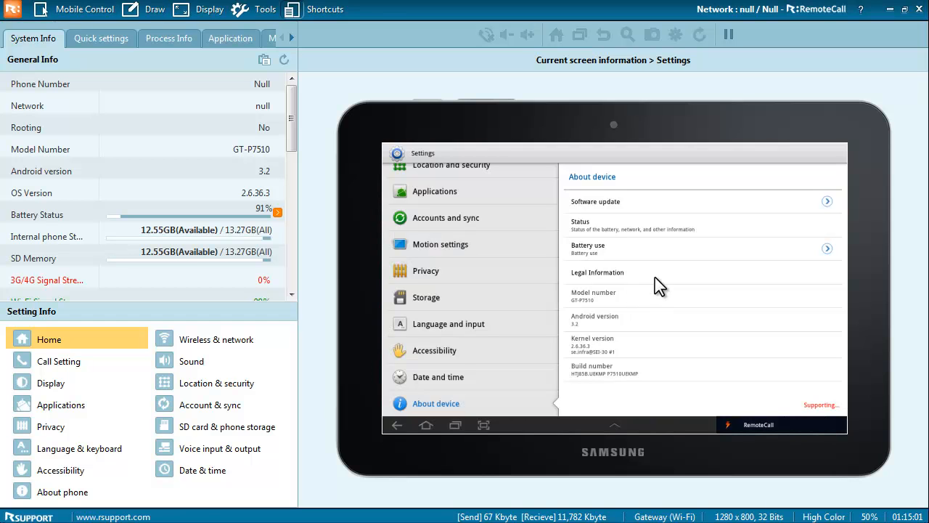
click(686, 299)
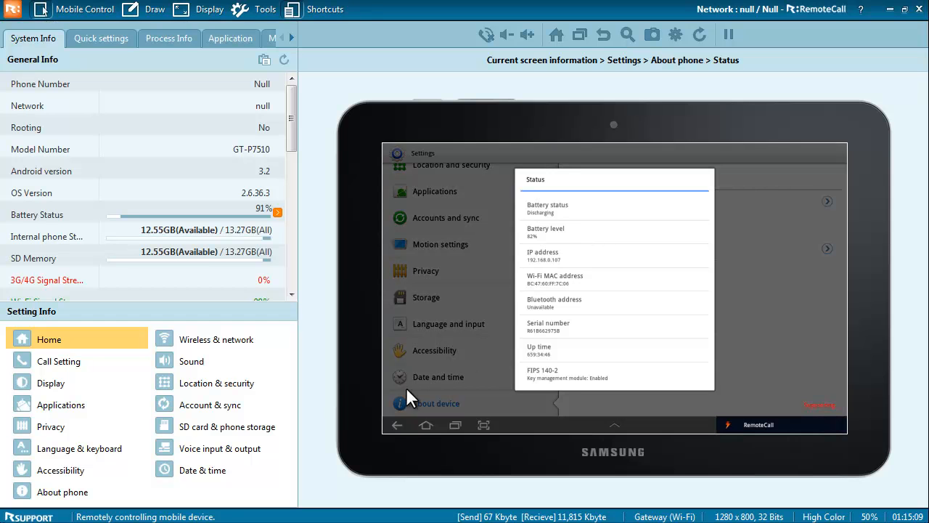
Close the status details and bring the tablet back to its home screen
click(397, 424)
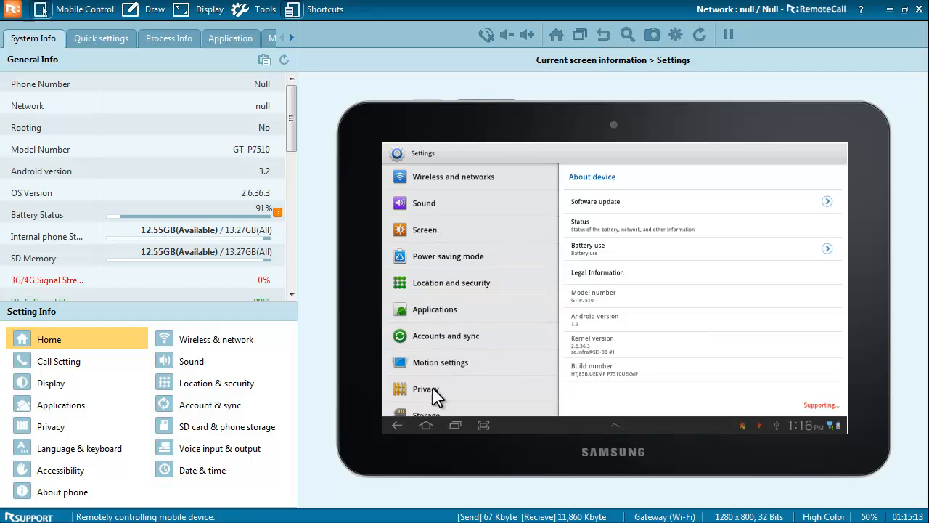
click(426, 425)
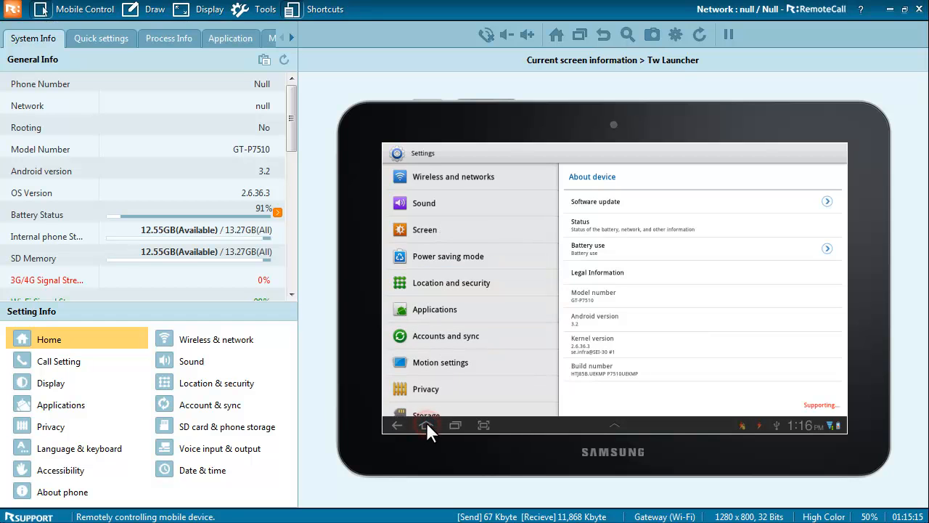
click(426, 425)
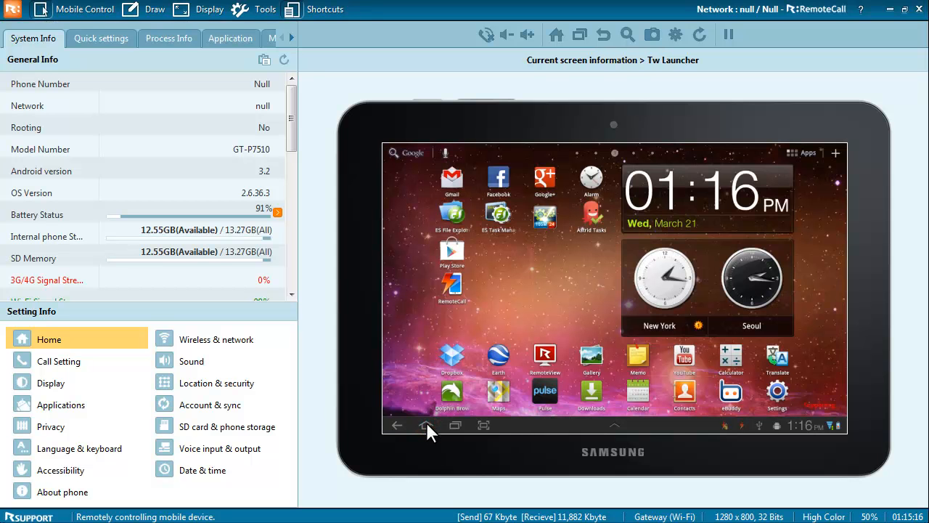
mouse_move(309, 200)
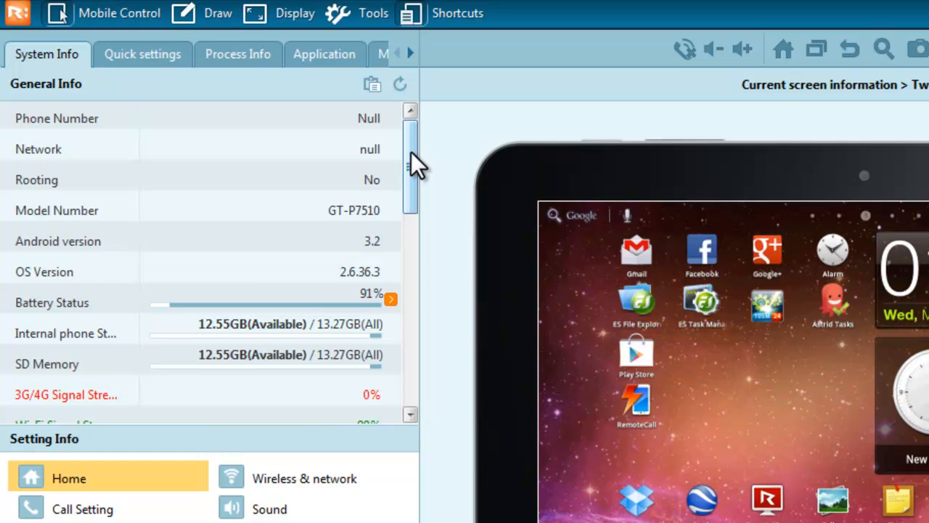
Scroll System Info, then open the tablet's Display and Wireless & network settings
scroll(down, 3)
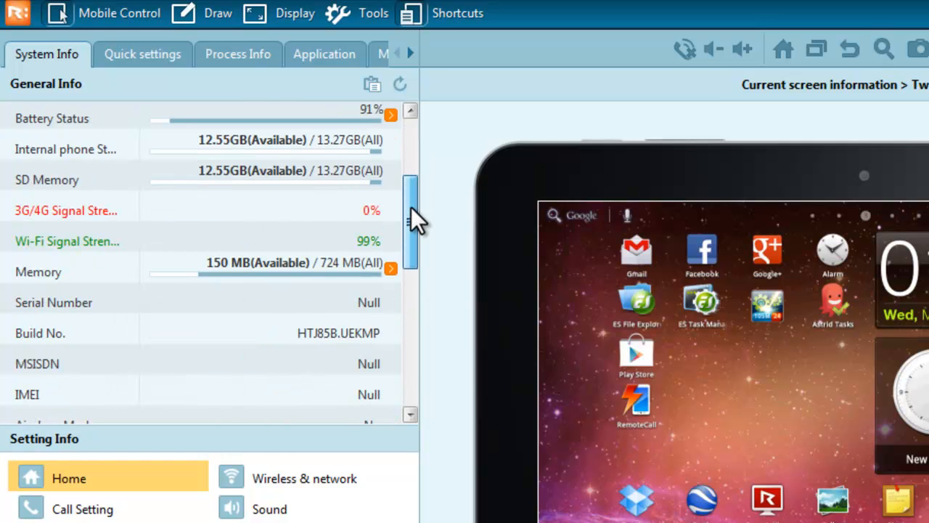
scroll(down, 3)
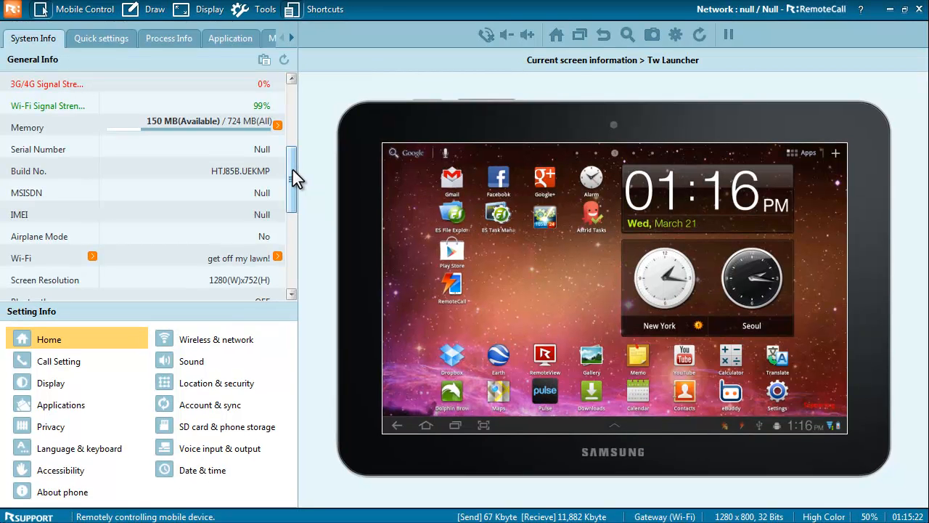
click(51, 382)
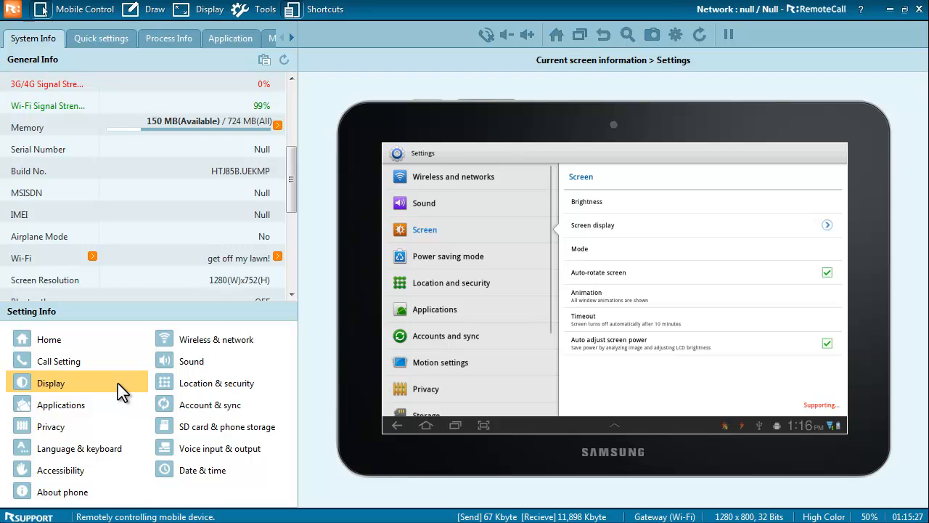
click(215, 339)
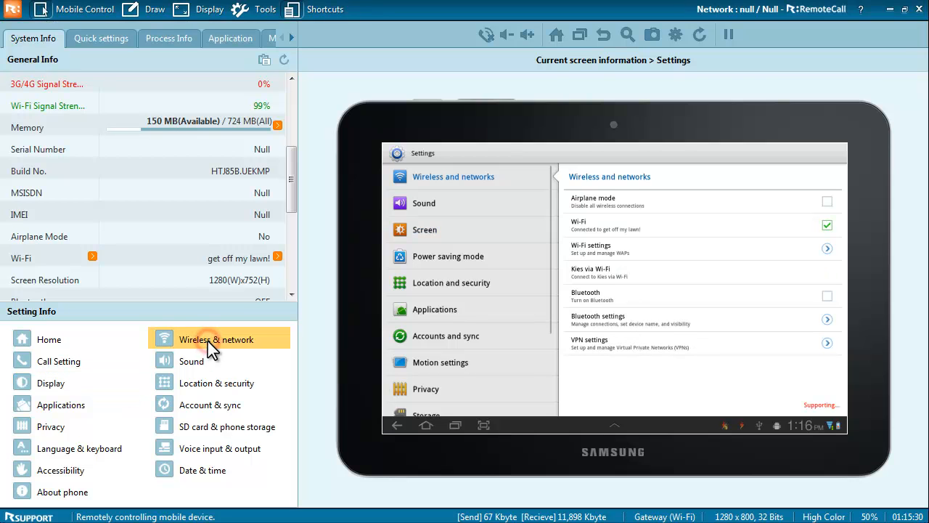
mouse_move(116, 55)
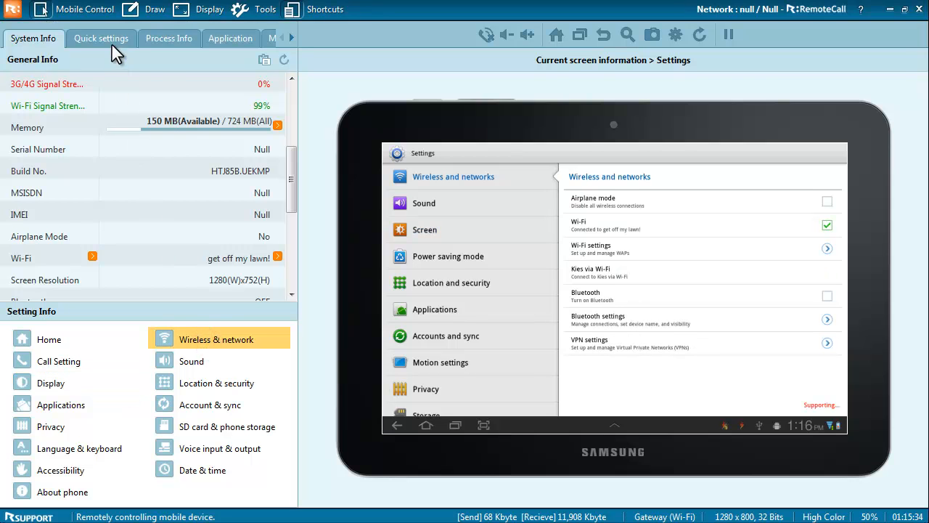
Via Quick settings, turn Bluetooth off, open Sound settings, and show Process Info
click(101, 38)
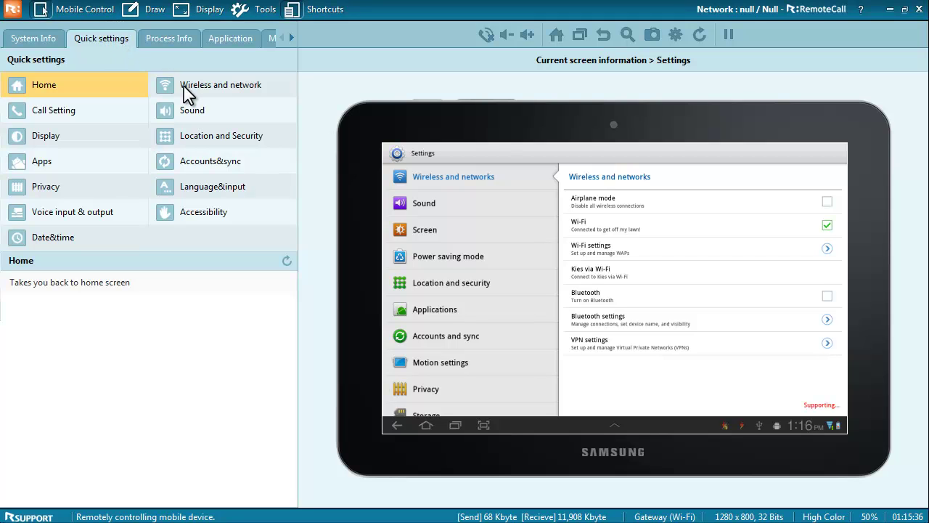
click(219, 84)
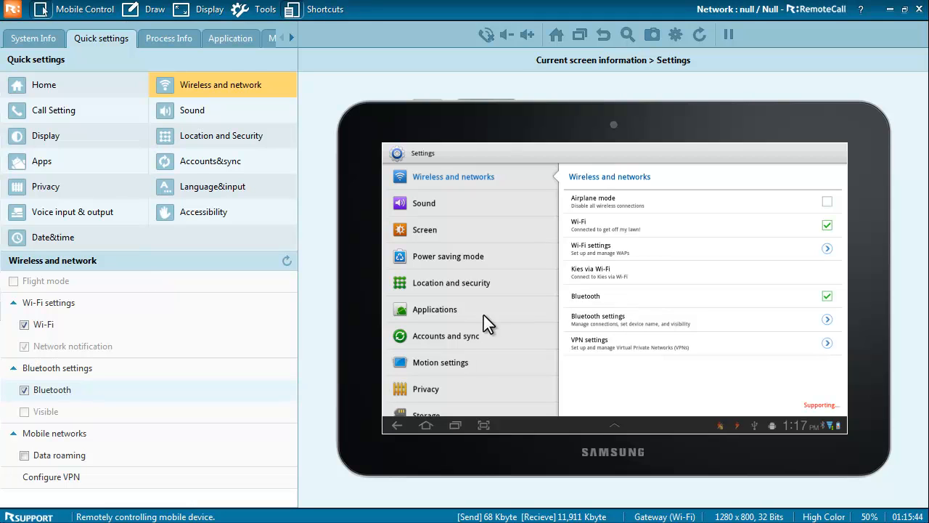
click(24, 390)
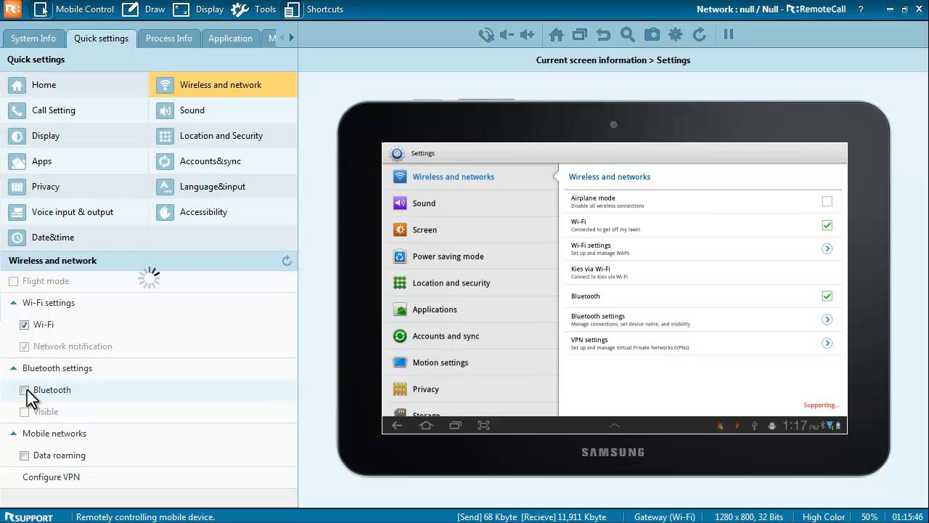
click(191, 110)
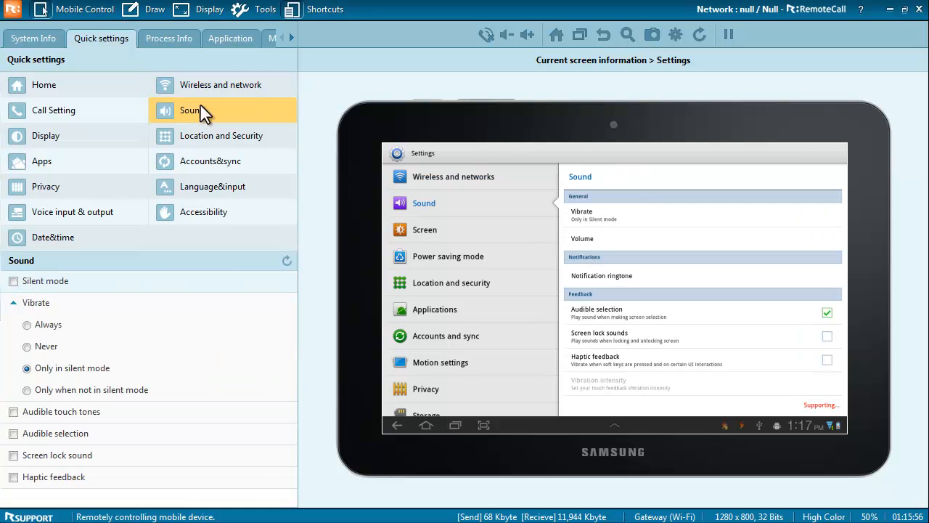
click(168, 37)
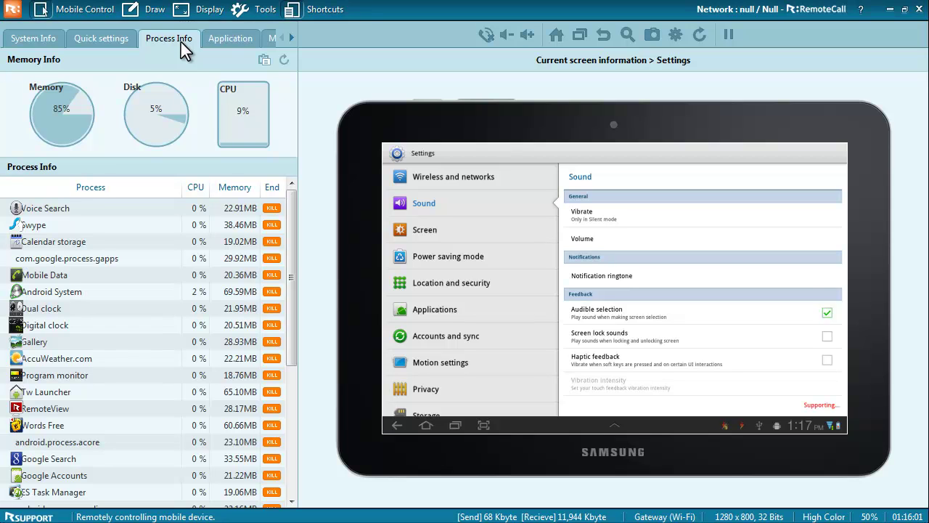
Sort the process list by memory and kill the RemoteView process
click(234, 187)
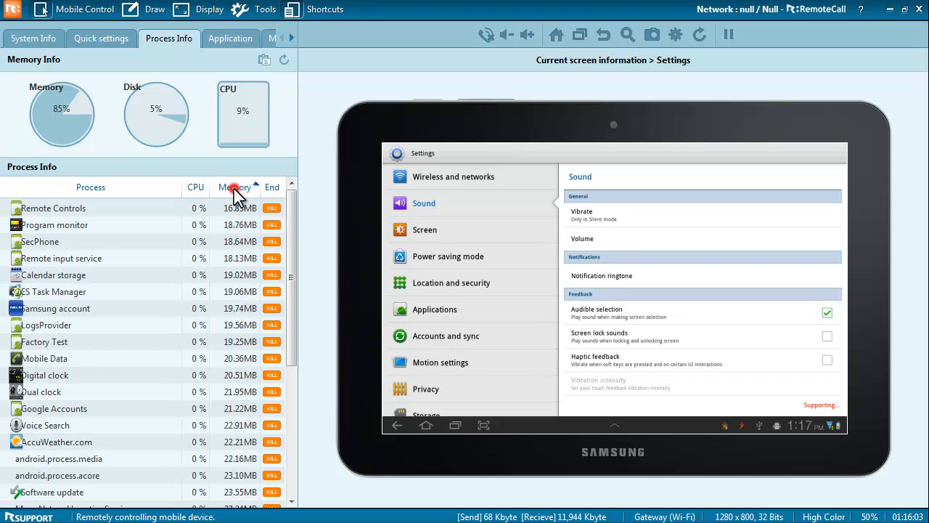
click(234, 187)
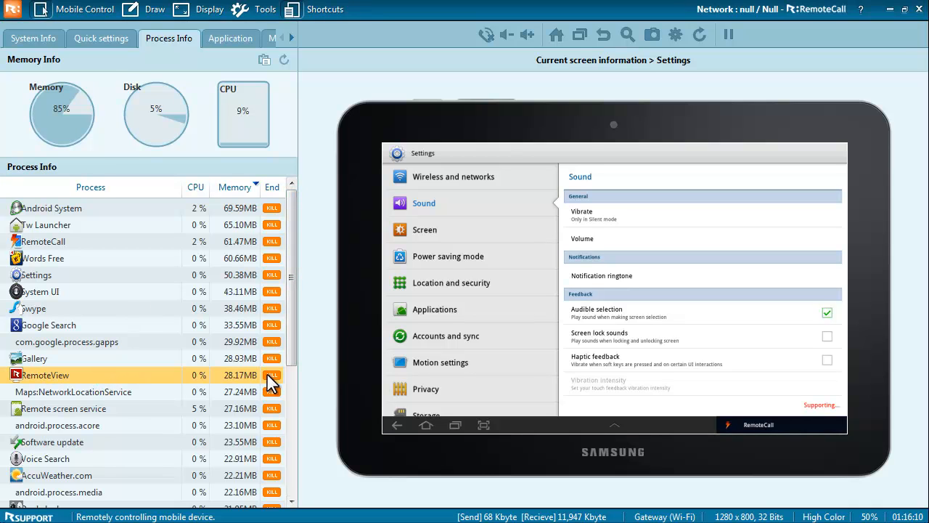
click(272, 375)
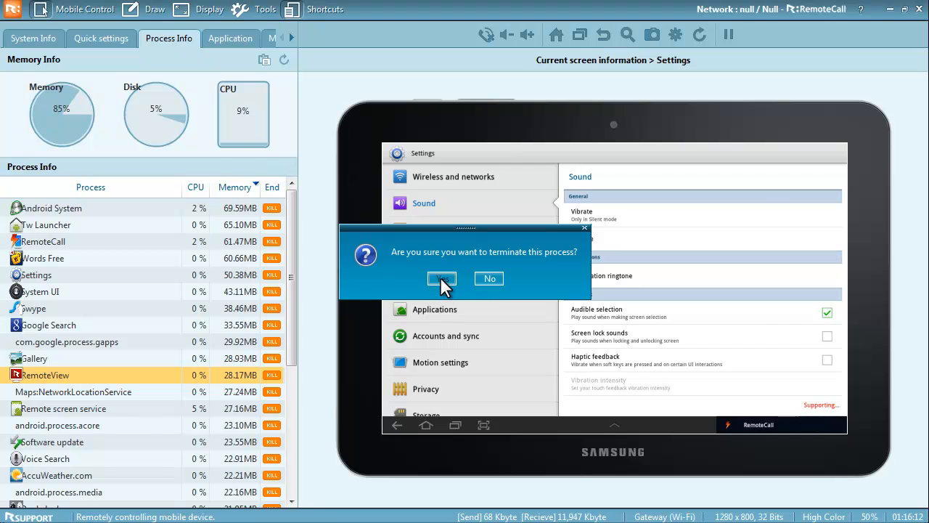
click(442, 278)
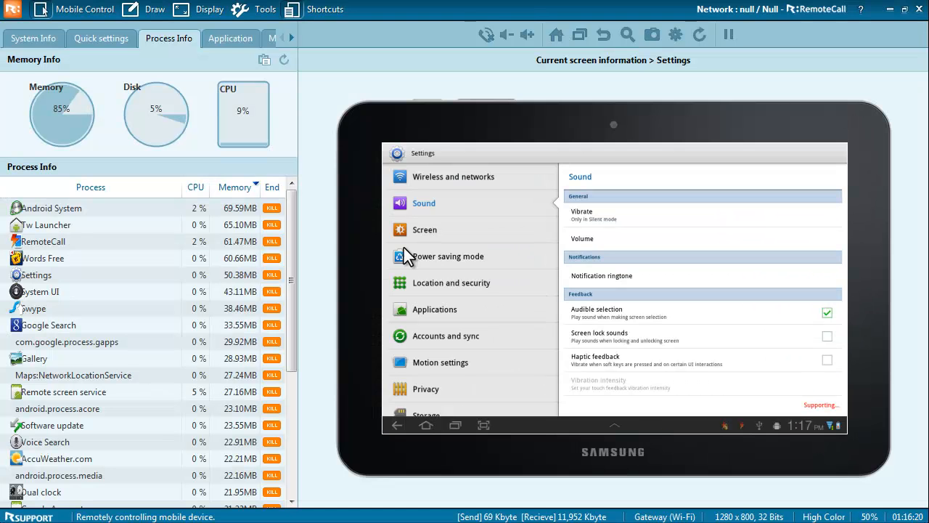
Select RemoteView in the application list, view its package details, and launch it
click(230, 38)
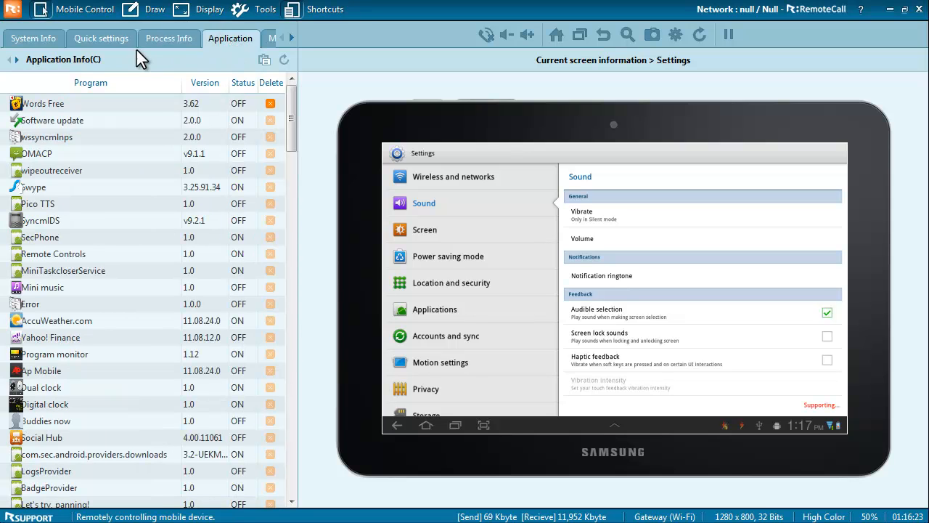
mouse_move(98, 65)
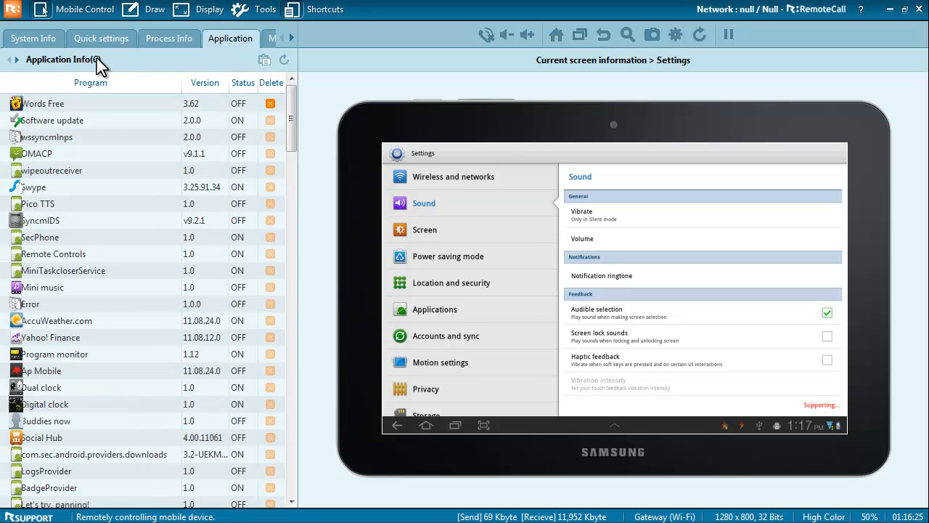
scroll(down, 3)
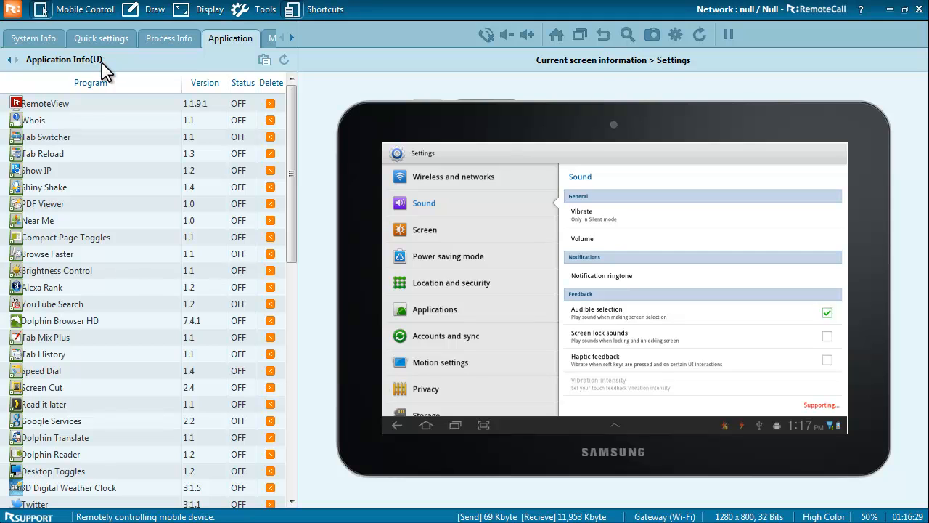
click(47, 104)
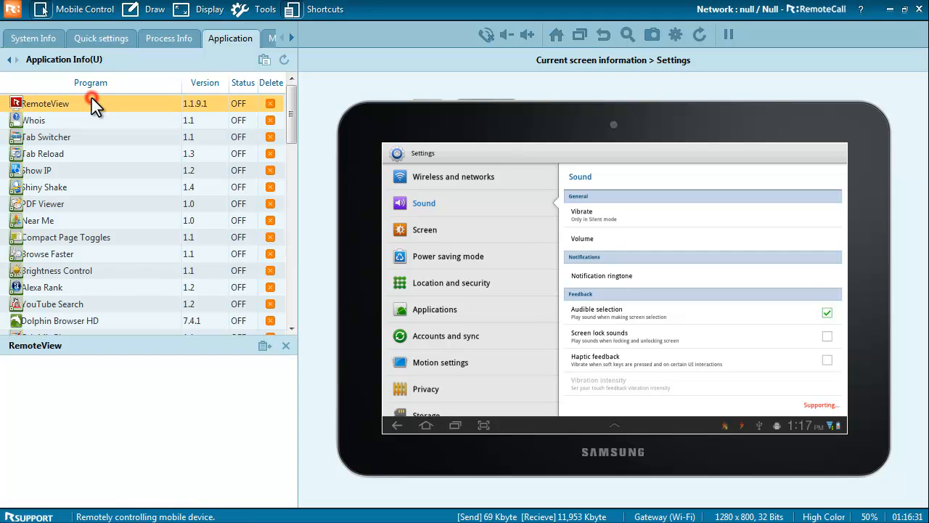
click(47, 103)
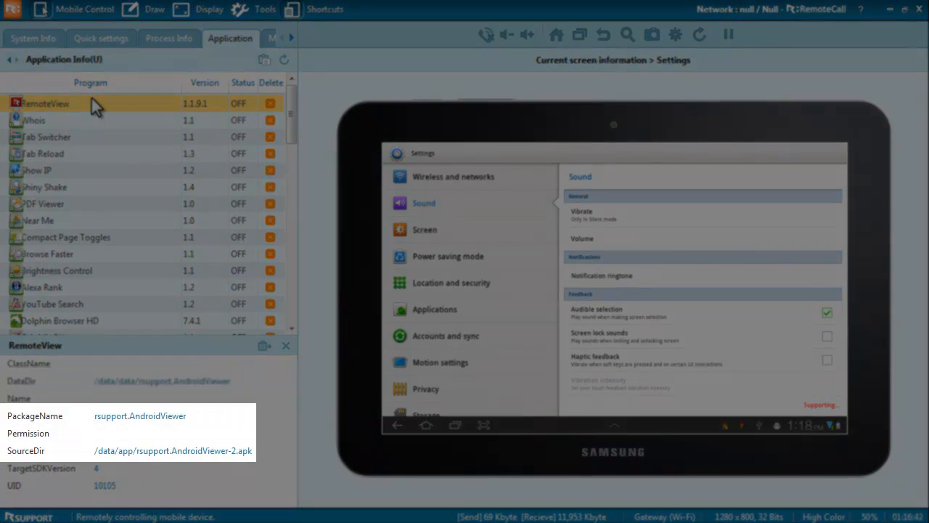
click(46, 103)
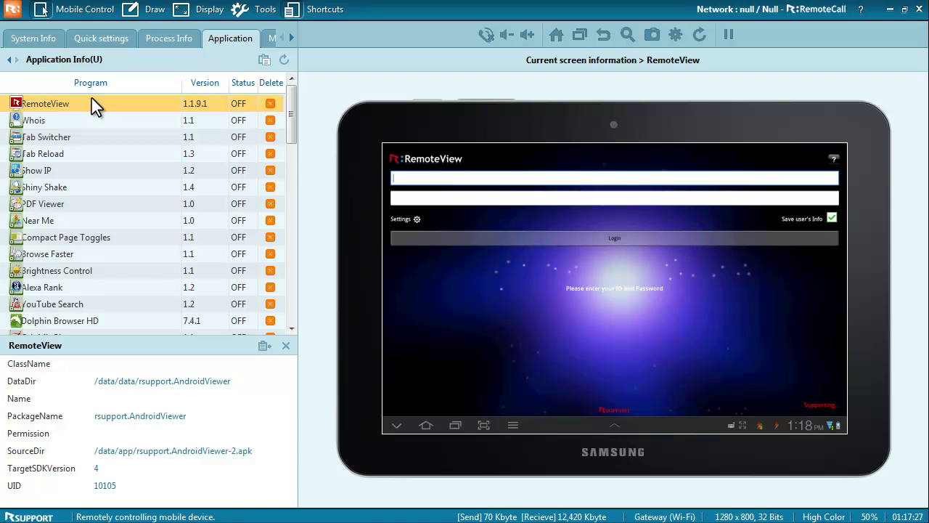
Uninstall RemoteView from the tablet, accept its uninstall prompts, and view the deletion in the message log
click(238, 104)
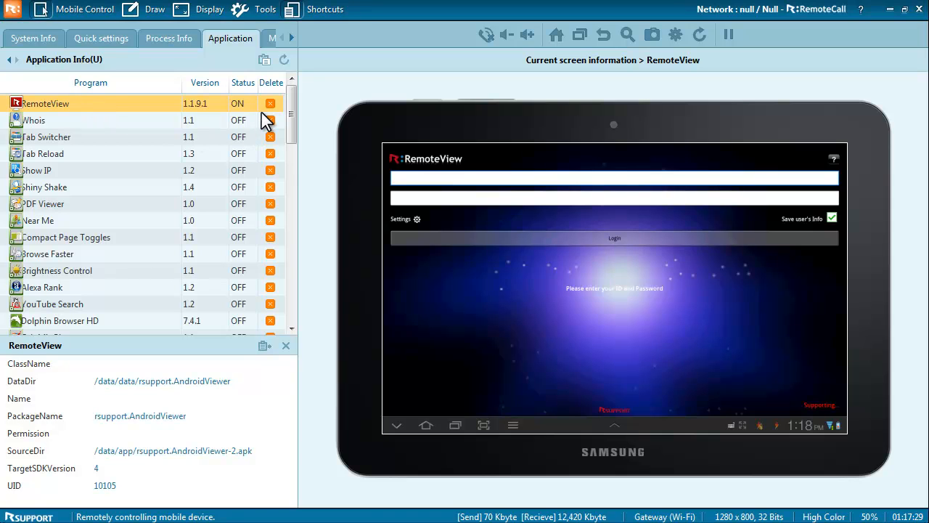
click(270, 103)
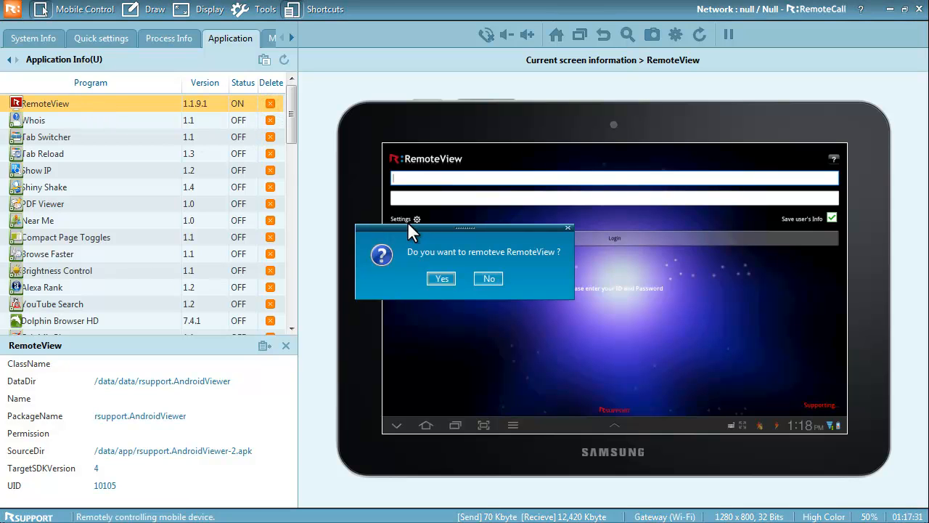
click(442, 278)
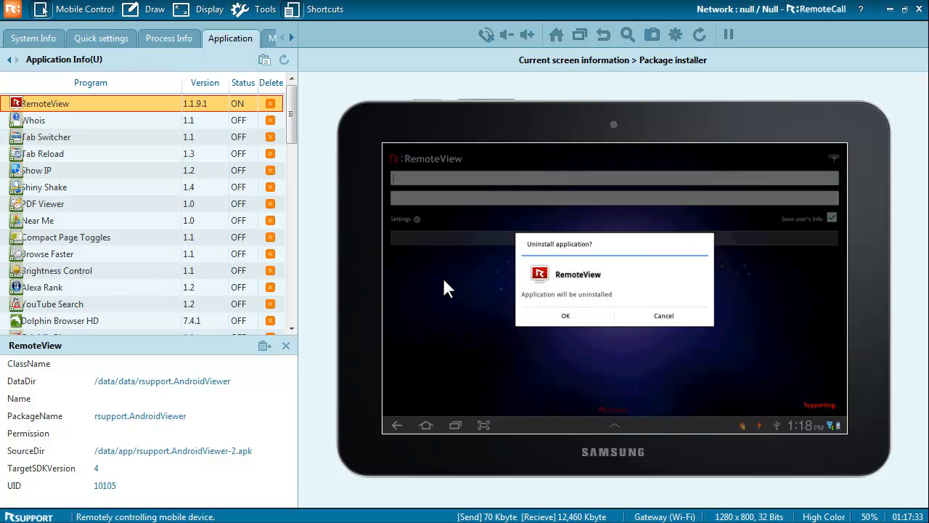
click(566, 315)
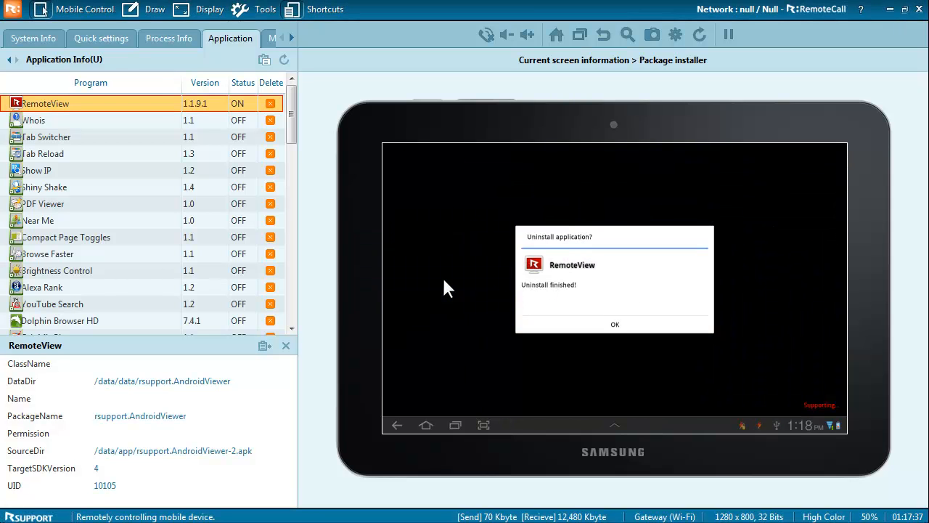
click(614, 324)
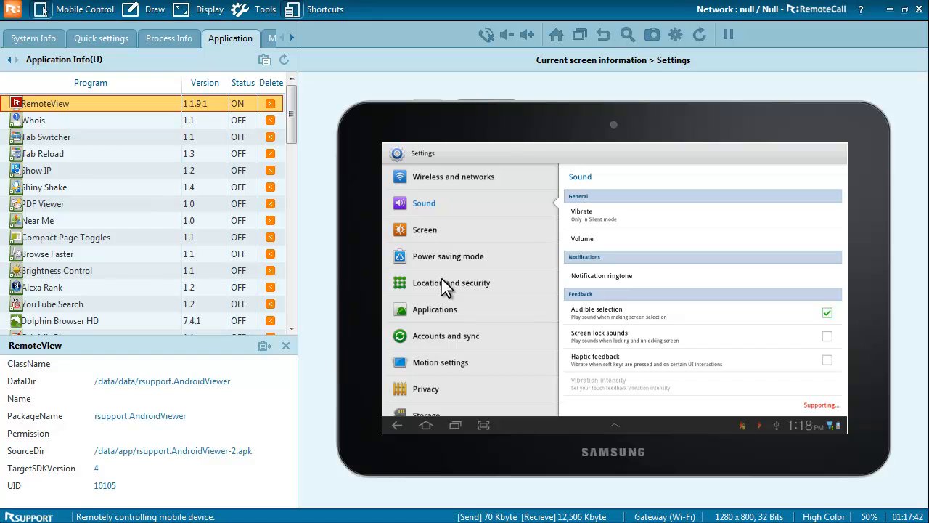
click(284, 60)
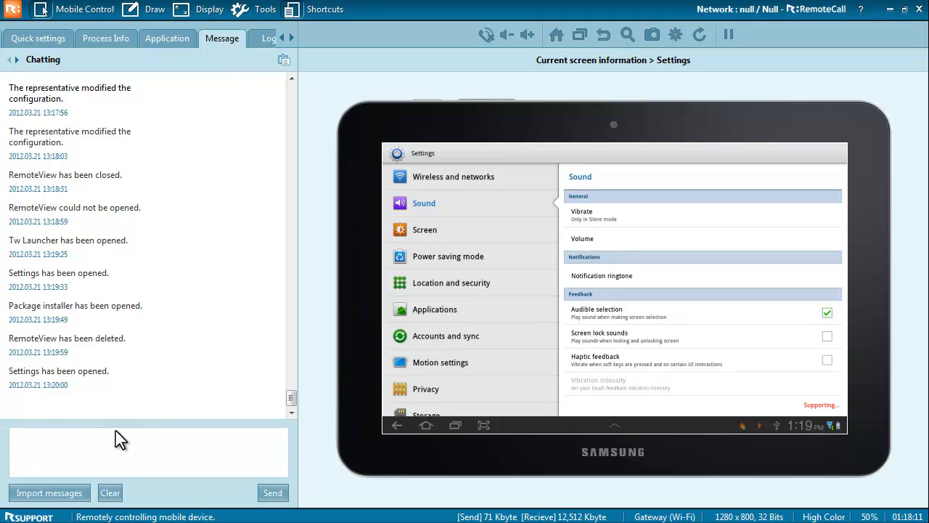
Send 'Hello.' from the console and reply 'Hi!' from the tablet's keyboard
text(H)
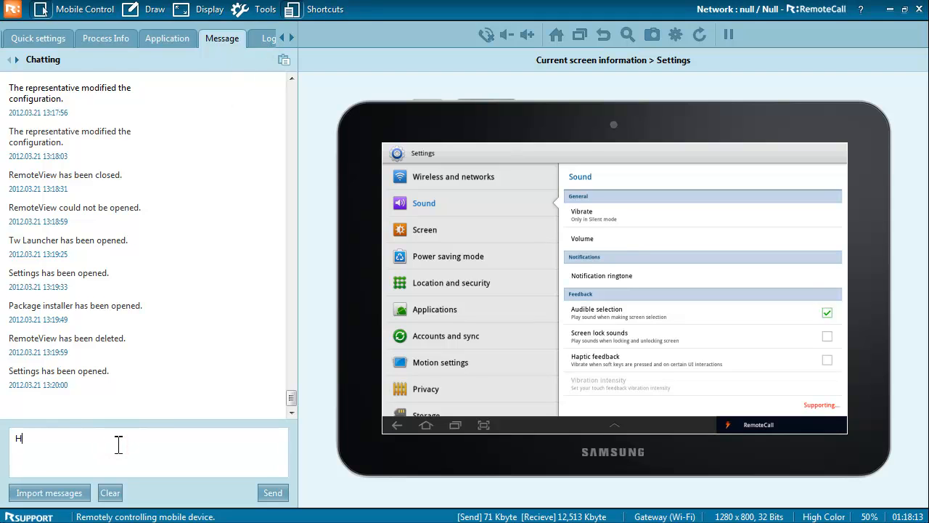
click(272, 492)
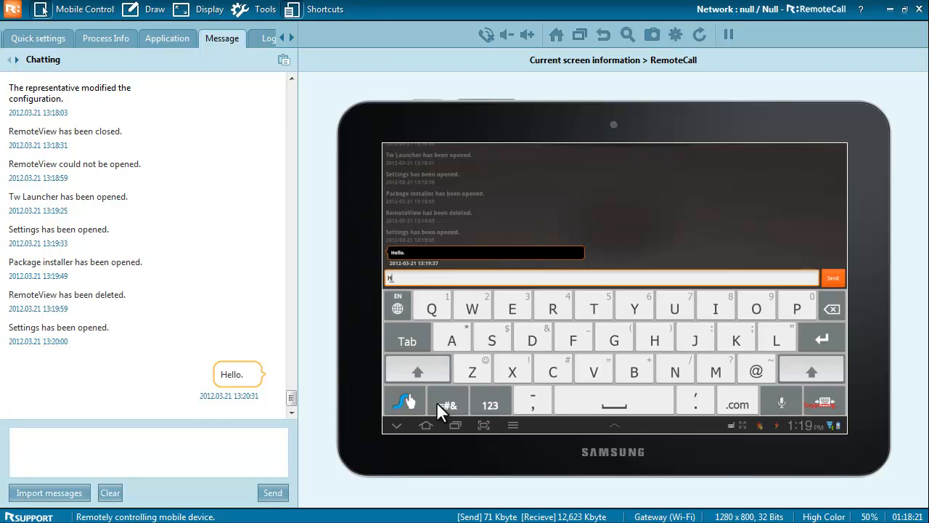
text(i!)
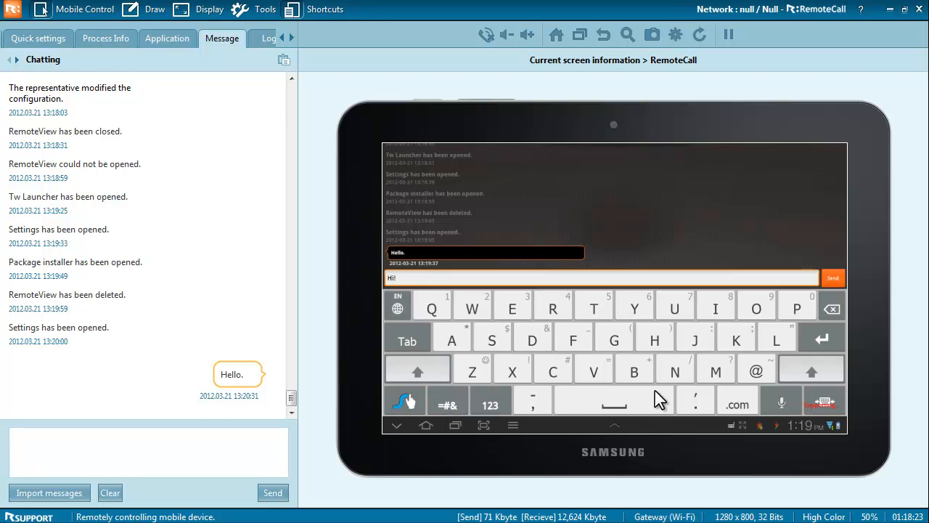
click(834, 277)
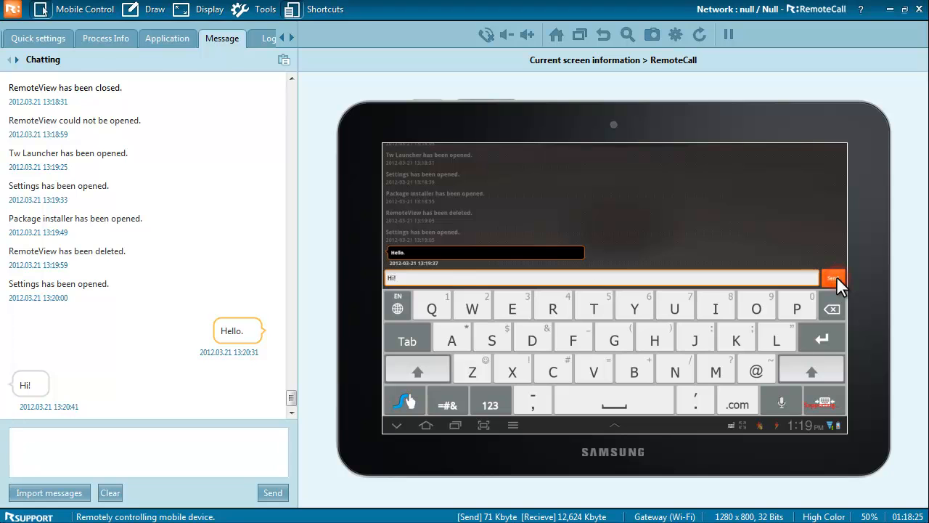
click(833, 278)
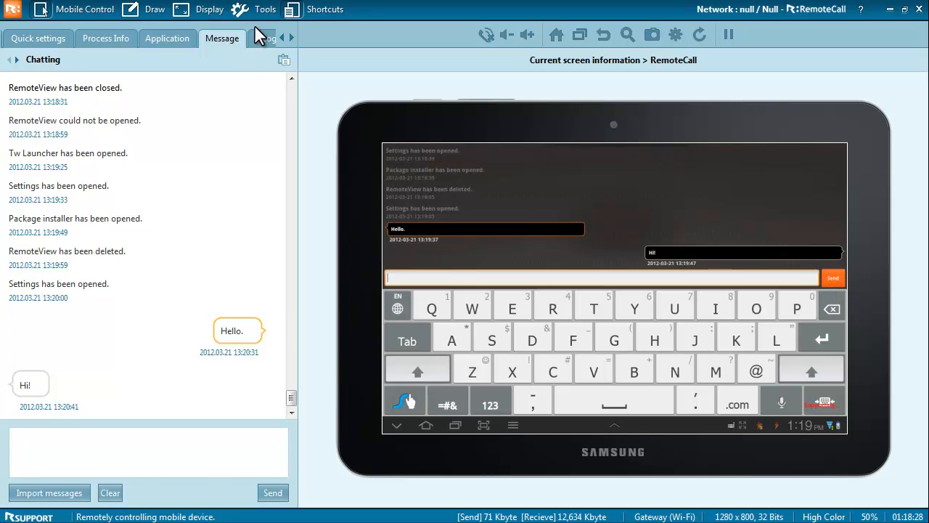
Import the tablet's last 500 log lines with Debug, Info and Warning entries hidden
click(197, 37)
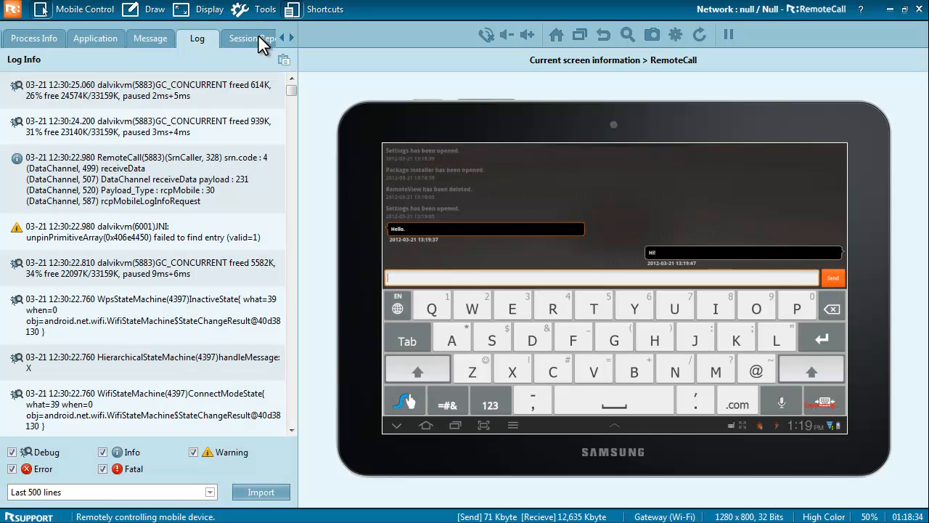
mouse_move(190, 477)
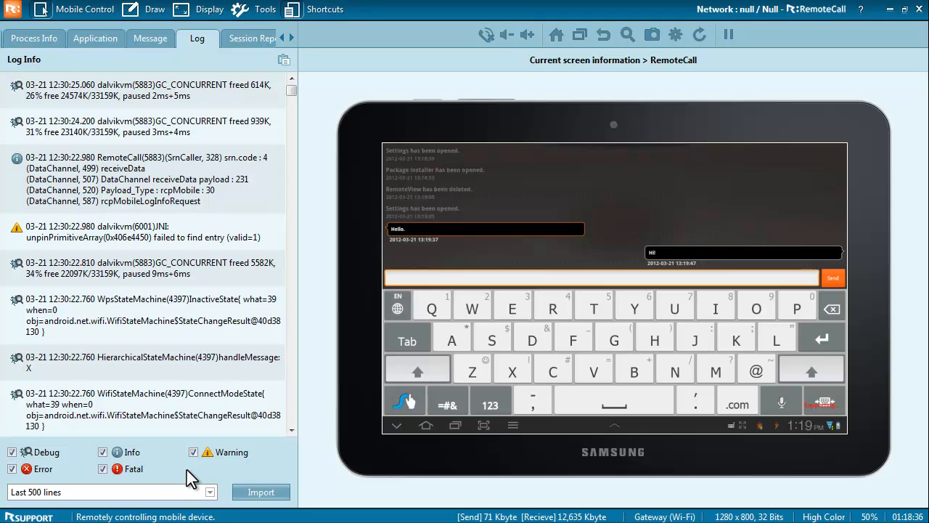
click(193, 452)
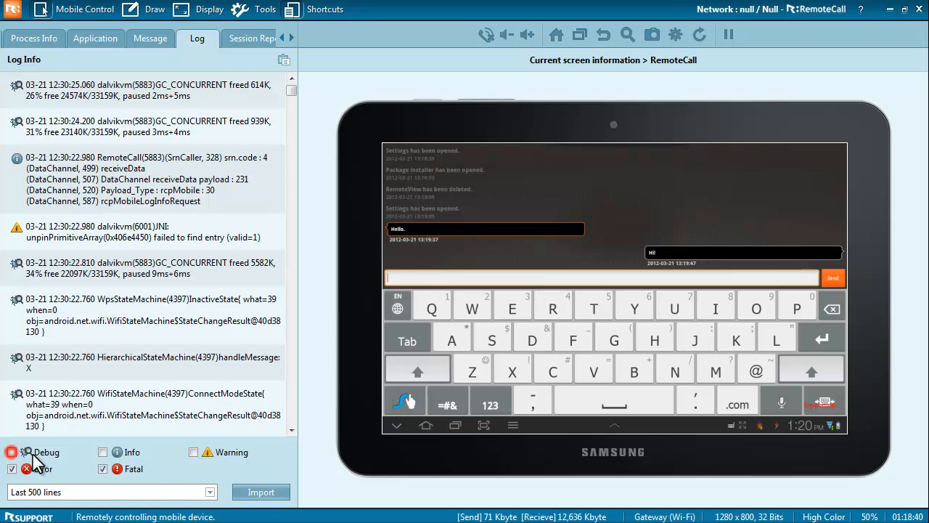
click(261, 492)
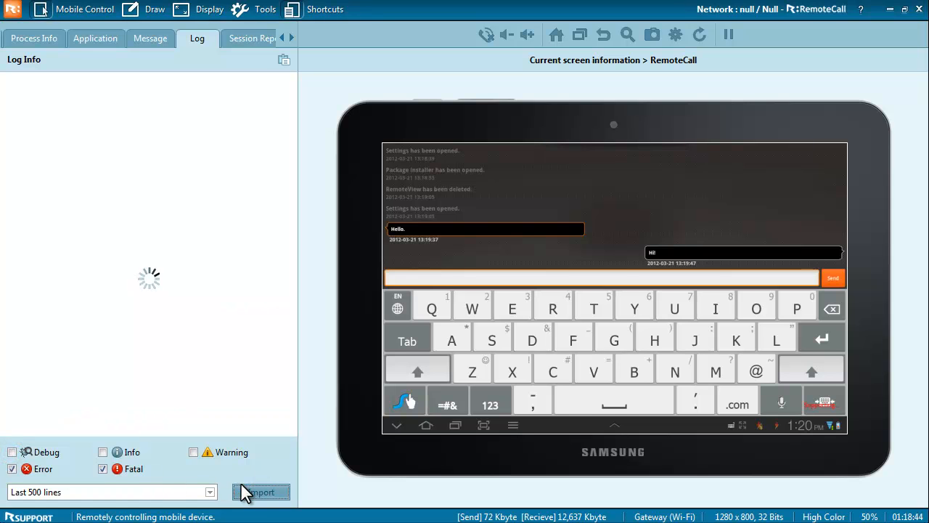
click(259, 492)
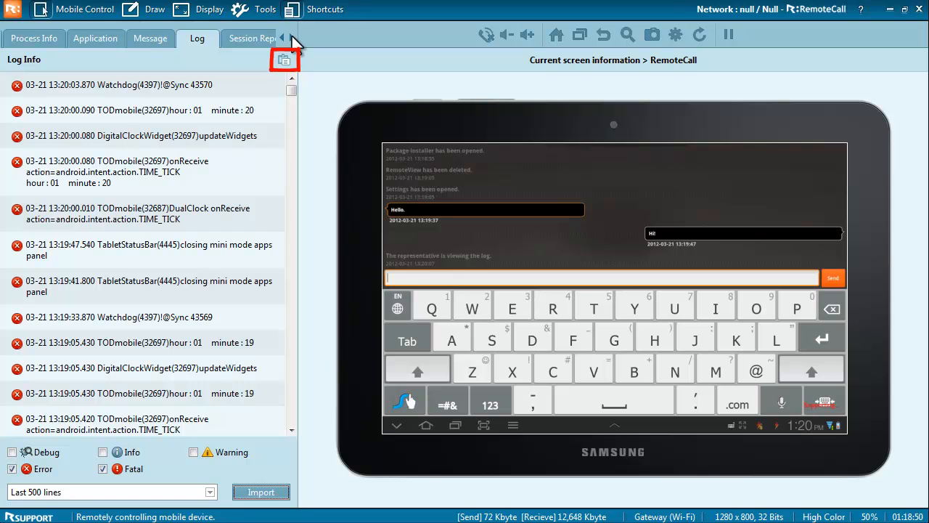
click(289, 37)
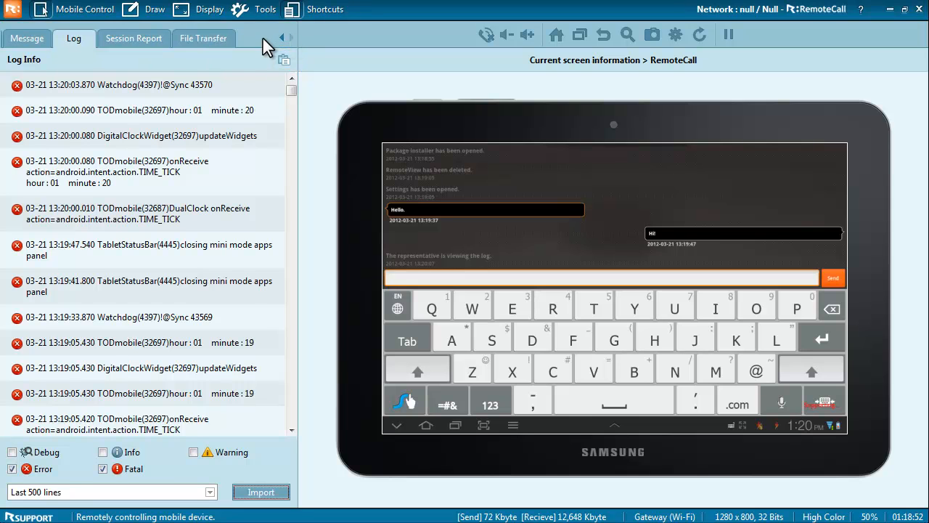
Upload RemoteView_1.1.9.1.apk from the PC into /sdcard/backups/apps on the tablet
click(204, 38)
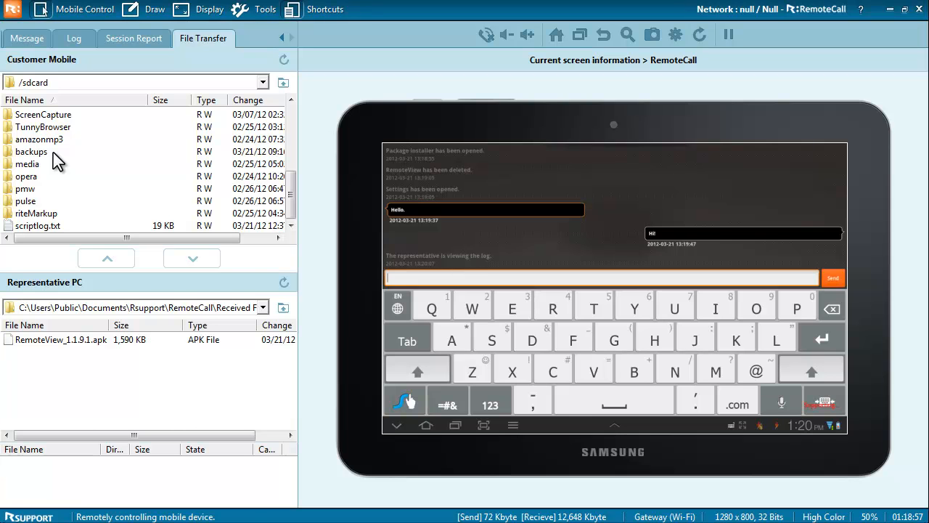
double_click(31, 151)
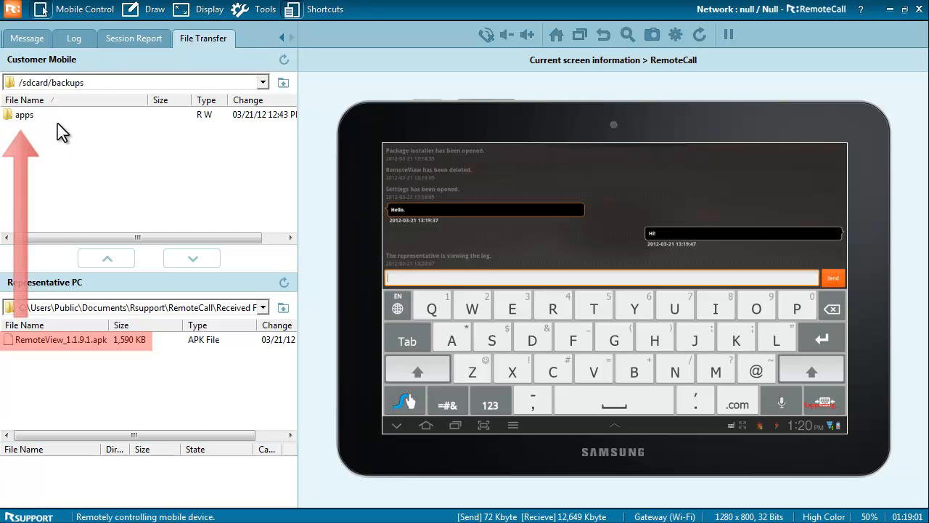
double_click(24, 115)
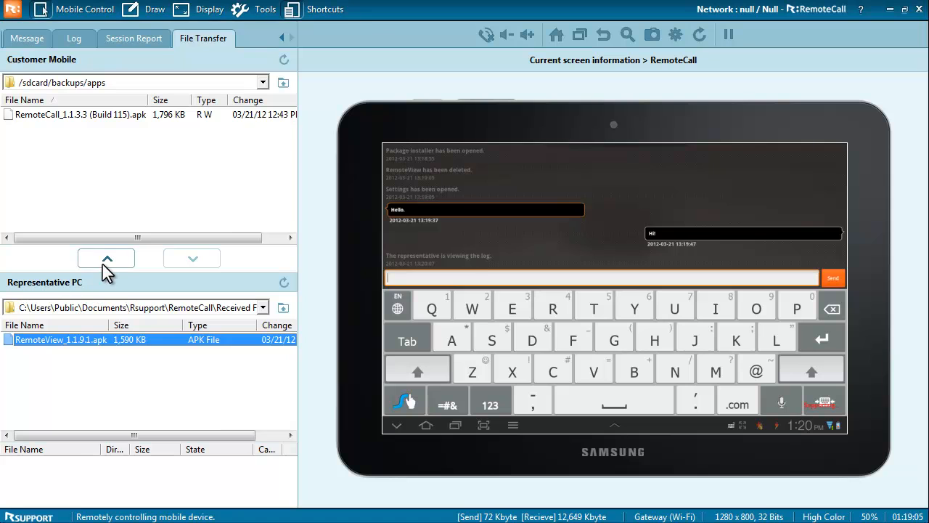
click(106, 259)
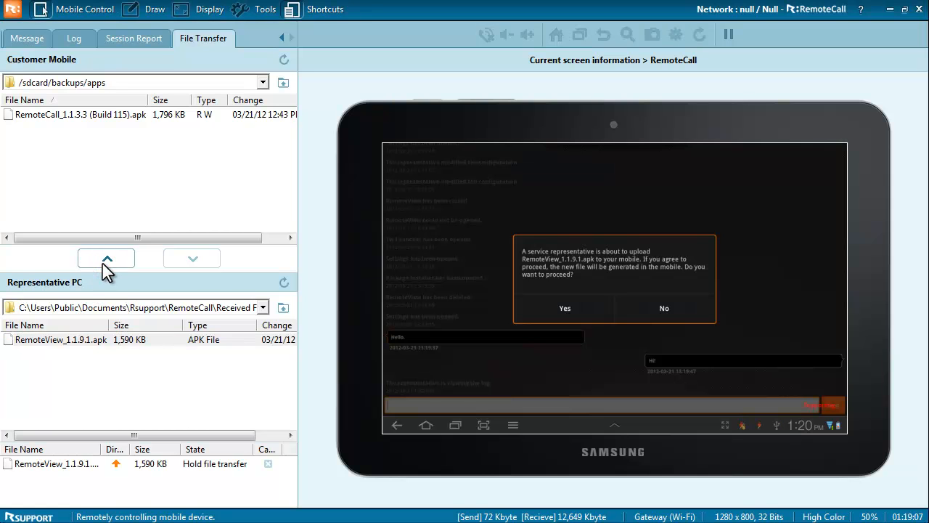
click(565, 308)
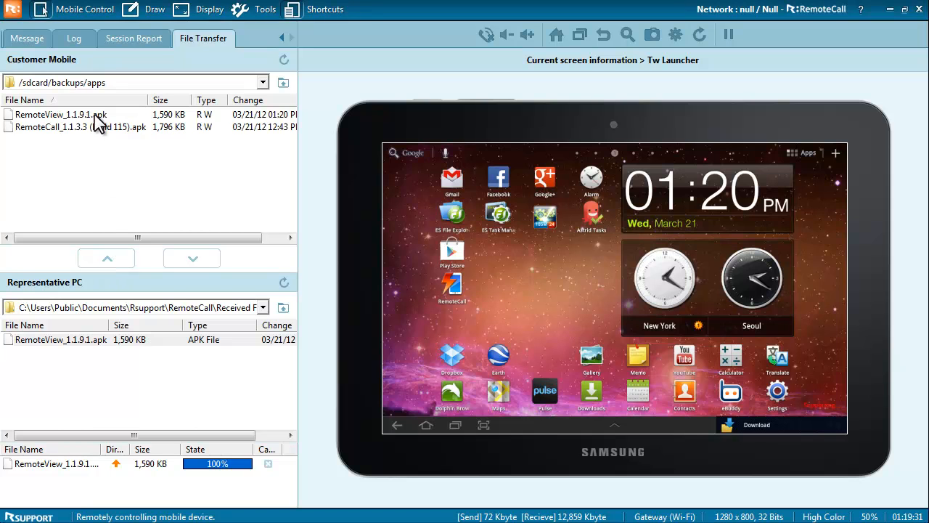
Install and launch the uploaded RemoteView apk, then return the tablet to its home screen
double_click(60, 126)
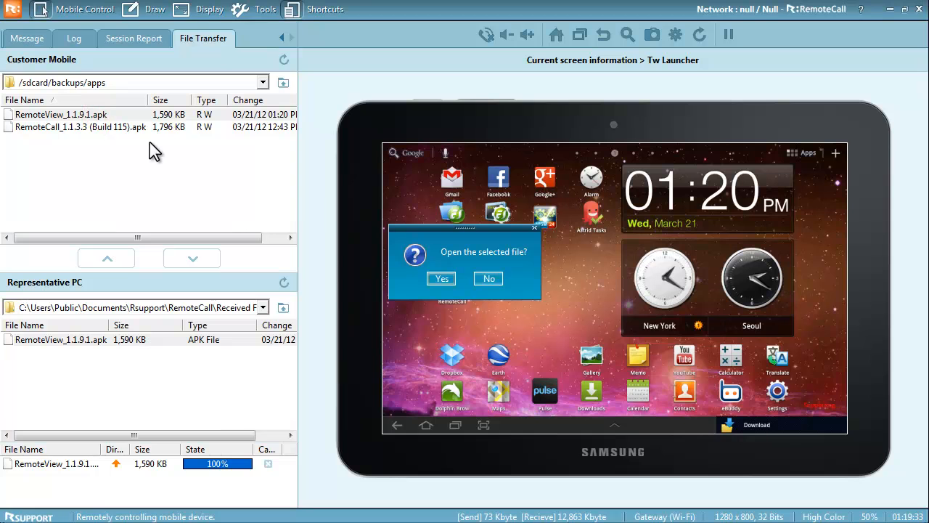
click(489, 278)
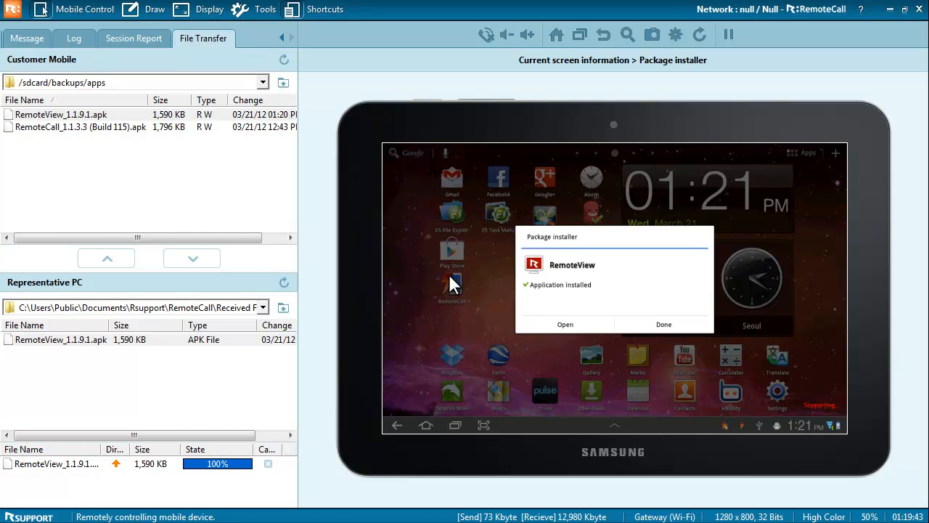
click(564, 324)
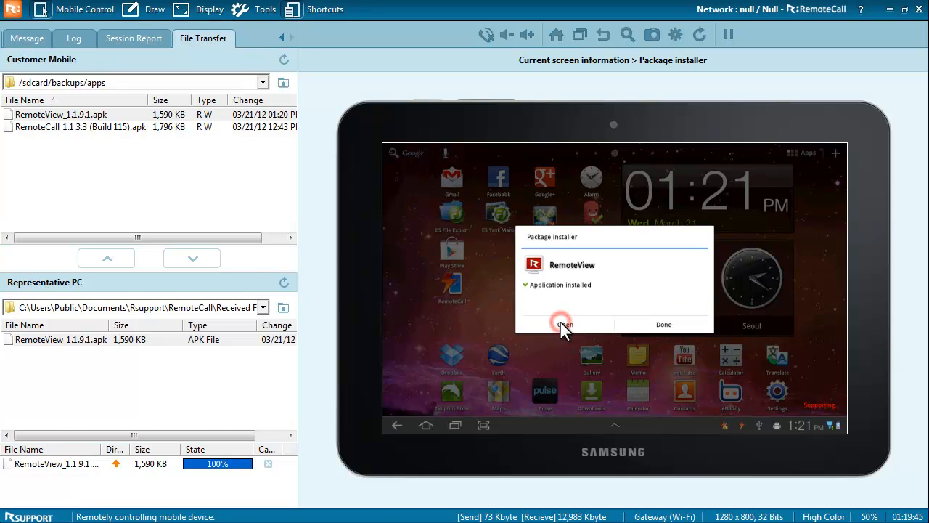
click(566, 324)
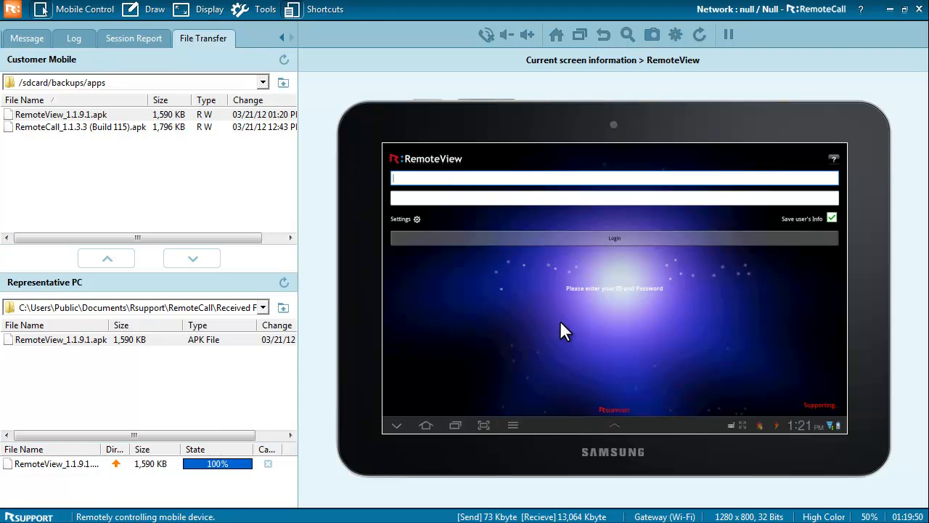
click(397, 425)
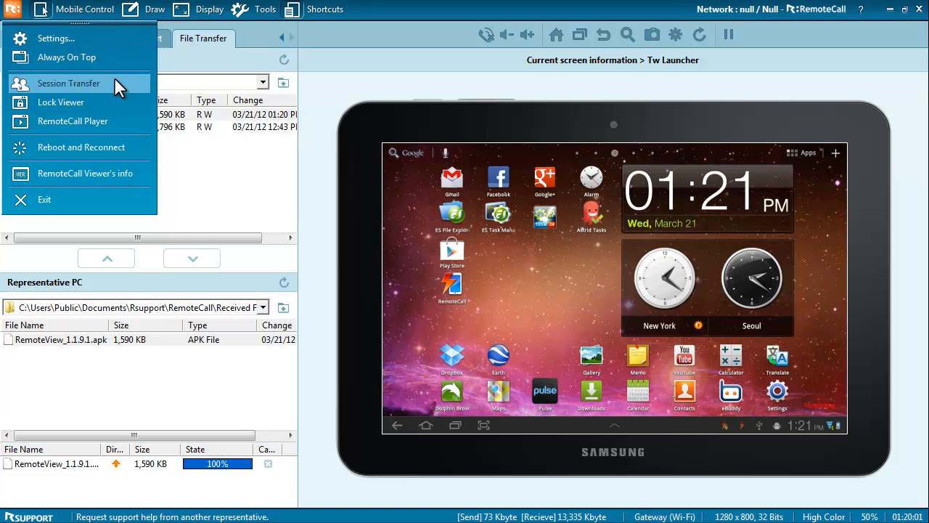
Close the main menu and draw a red outline and arrow around Gmail, Facebook and Google+
click(68, 83)
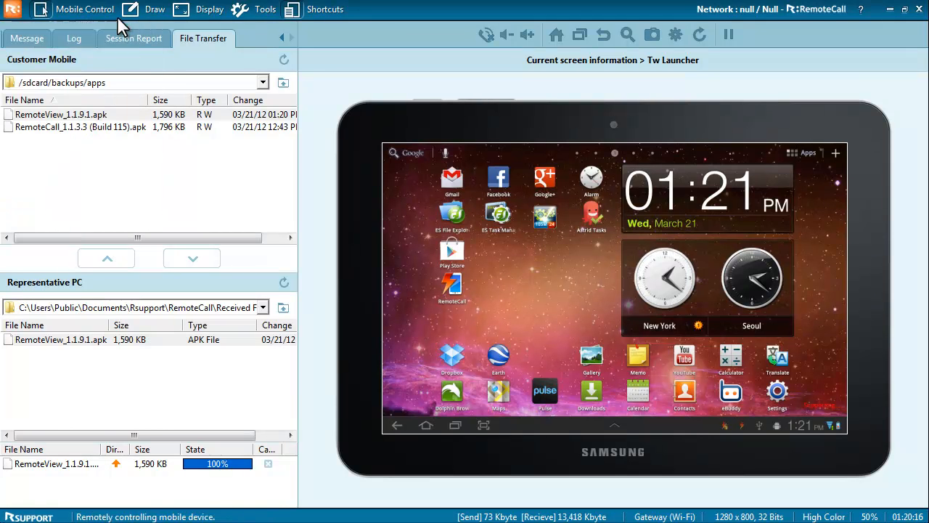
click(155, 9)
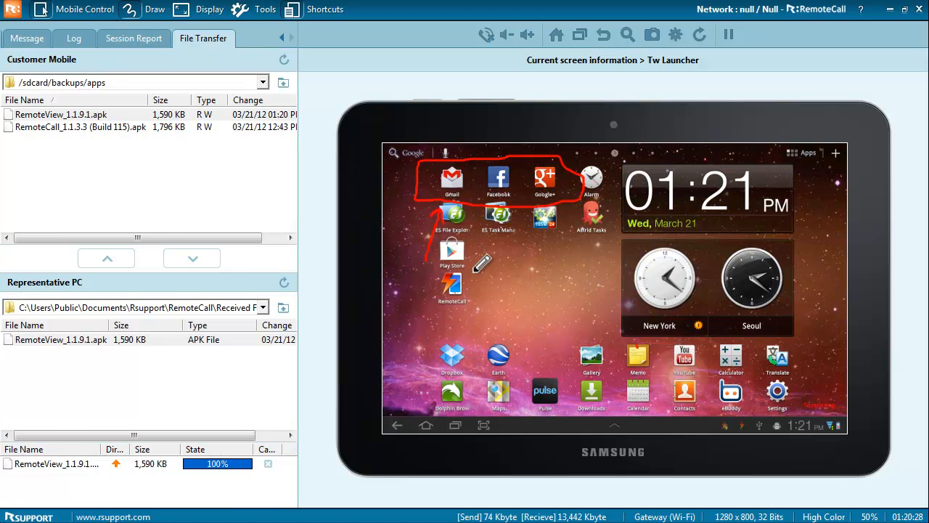
mouse_move(144, 10)
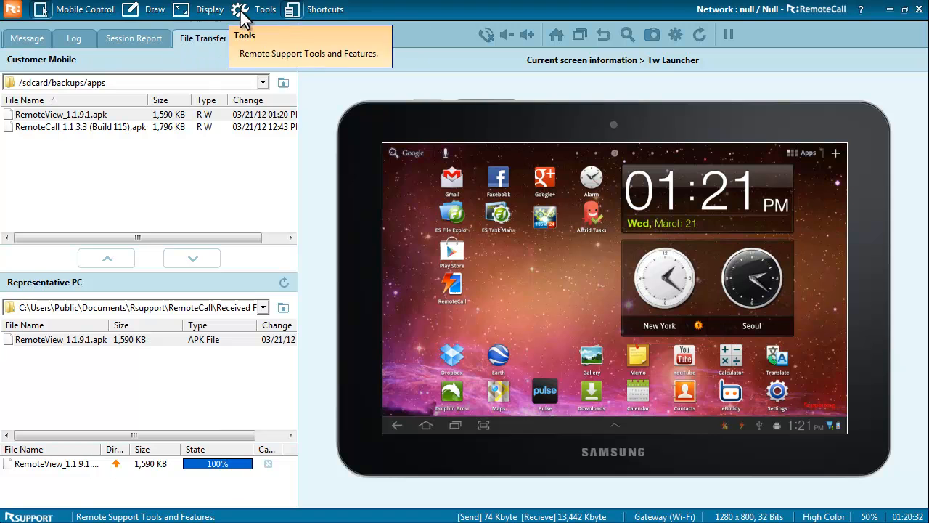
Capture a screenshot of the tablet screen
click(264, 10)
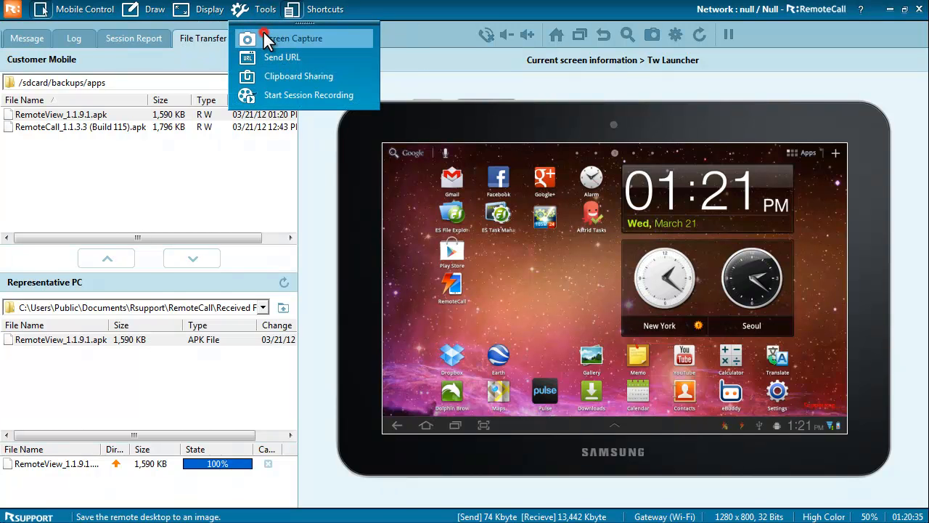
click(292, 38)
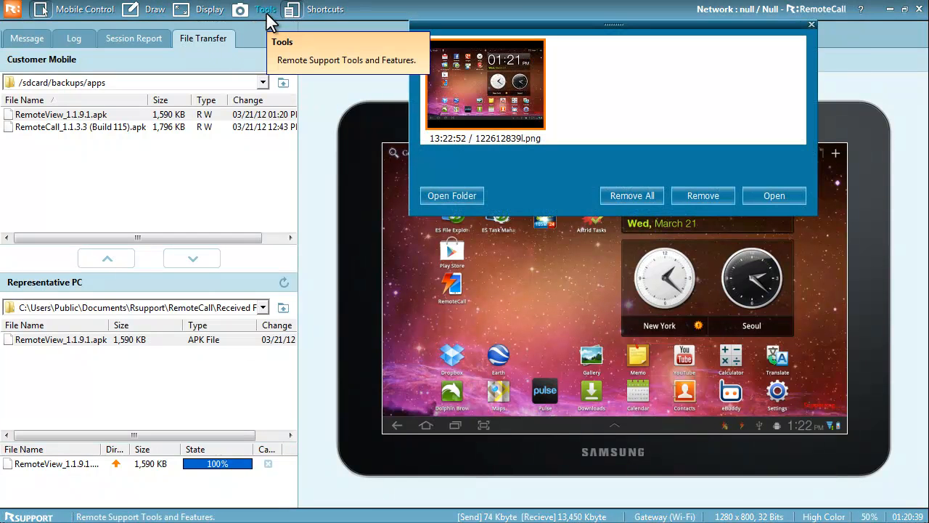
click(265, 8)
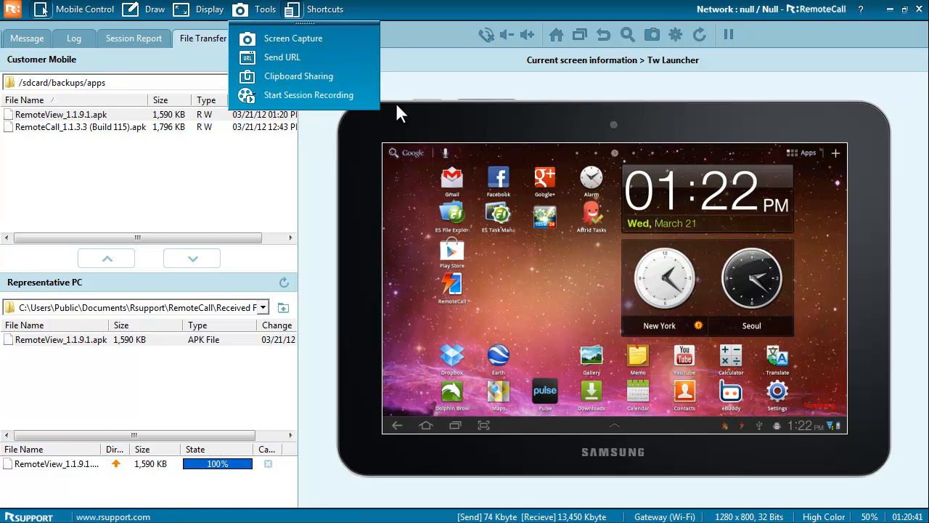
mouse_move(389, 106)
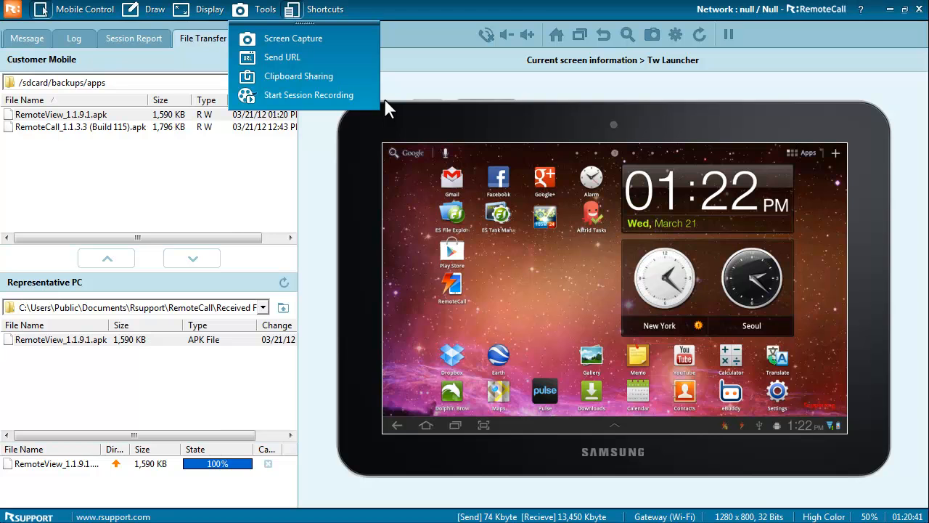
mouse_move(383, 107)
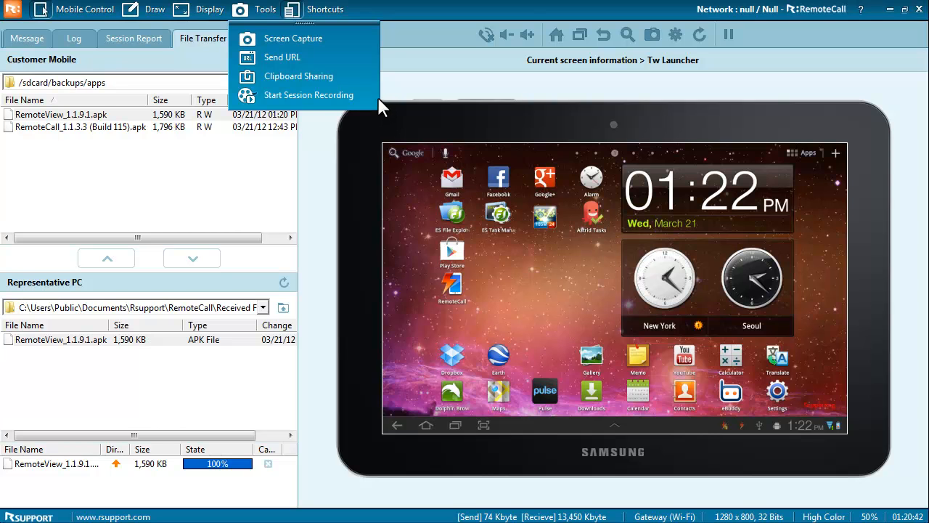
Record a short session clip and view it in Remote Support Player
click(308, 94)
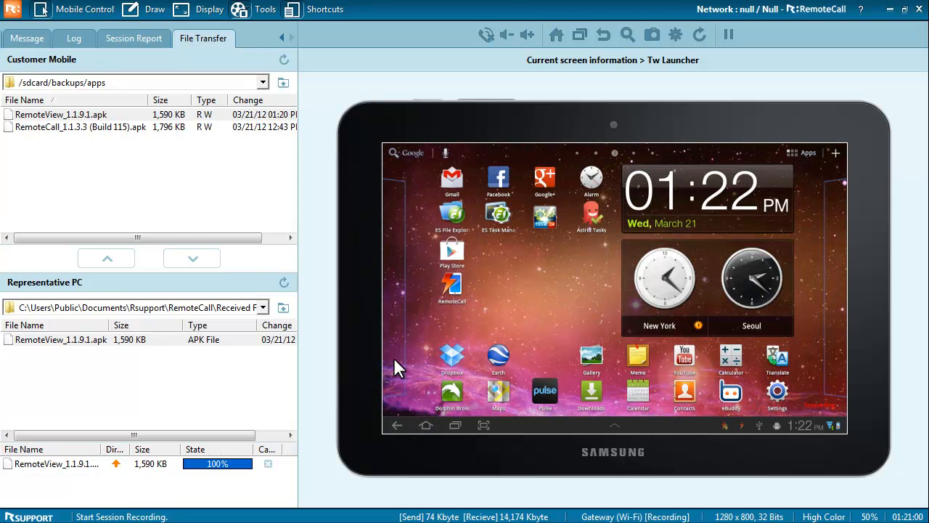
click(240, 9)
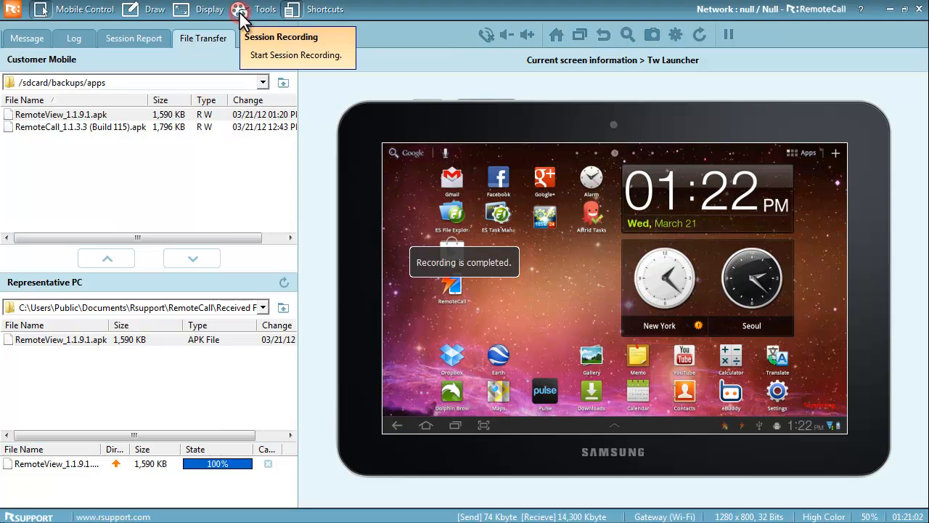
click(14, 8)
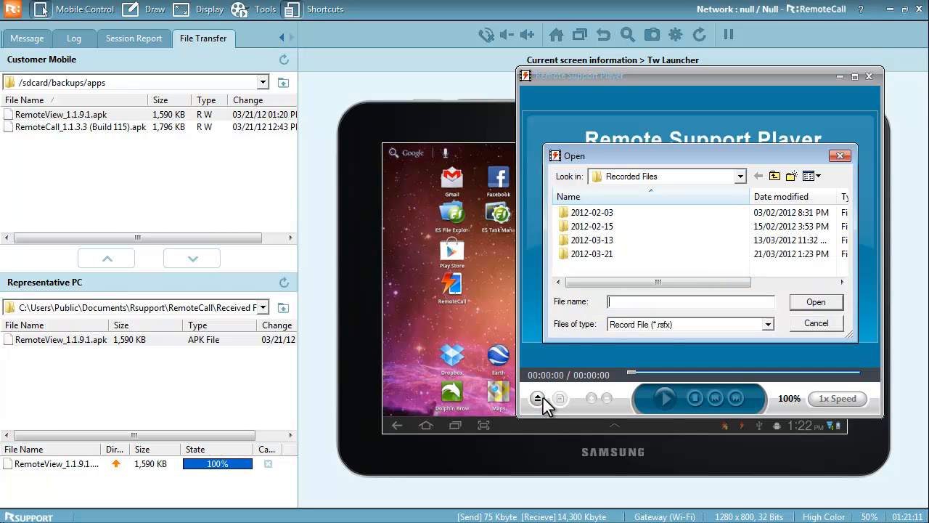
double_click(592, 253)
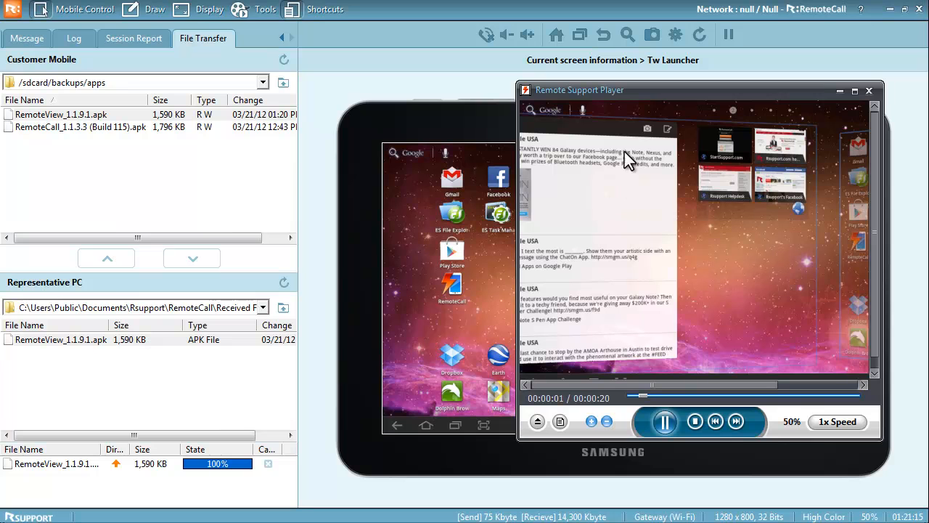
drag(693, 90, 479, 40)
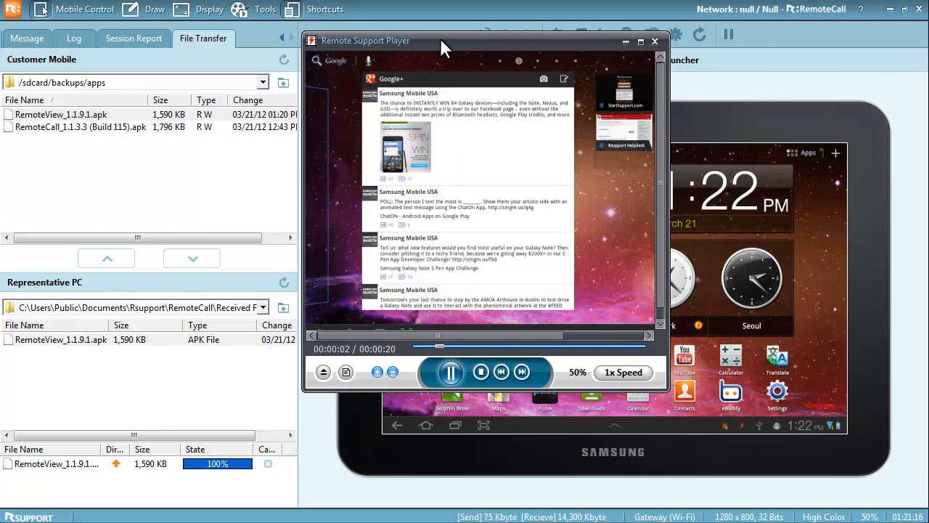
click(641, 41)
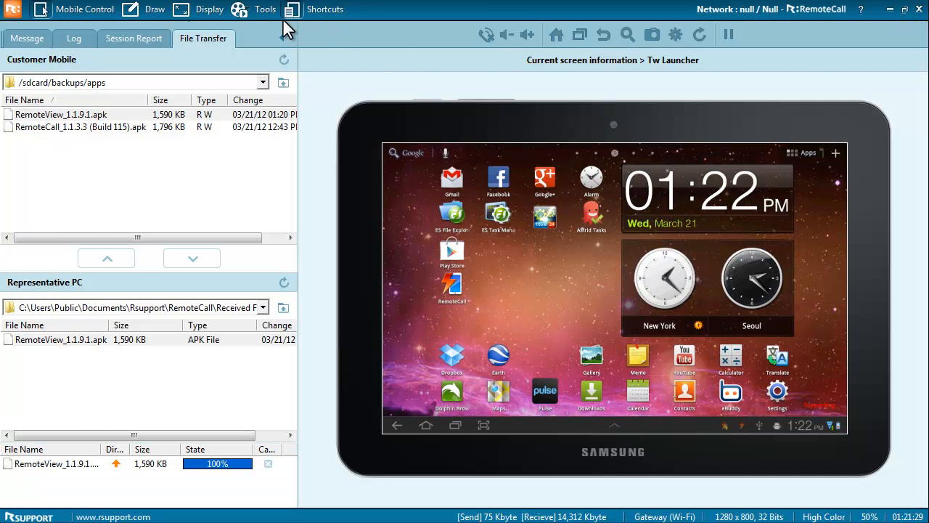
Push rsupport.com to the tablet, open it in Browser, and return to the home screen
click(265, 9)
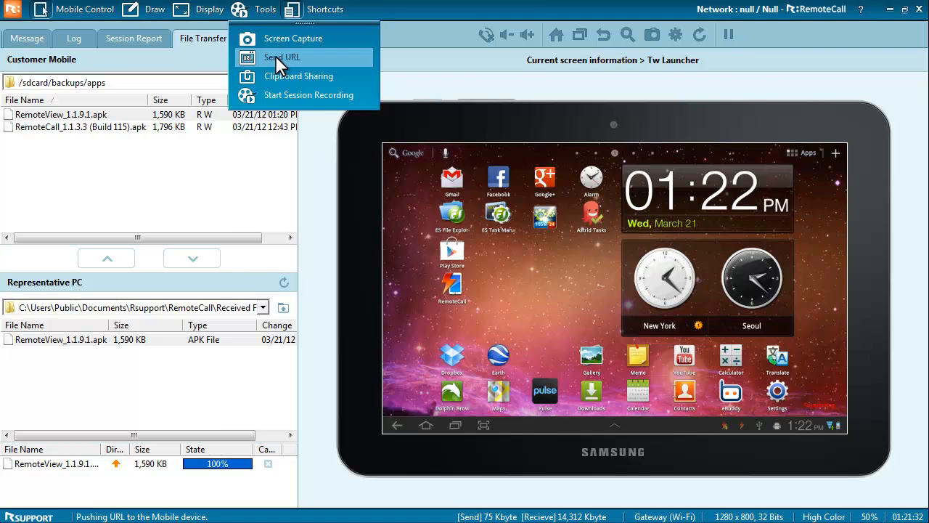
click(282, 57)
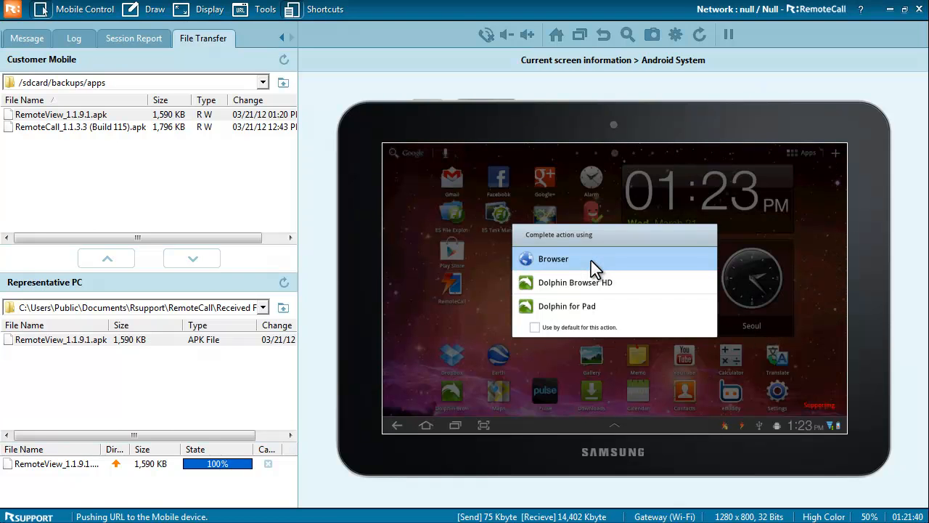
click(553, 258)
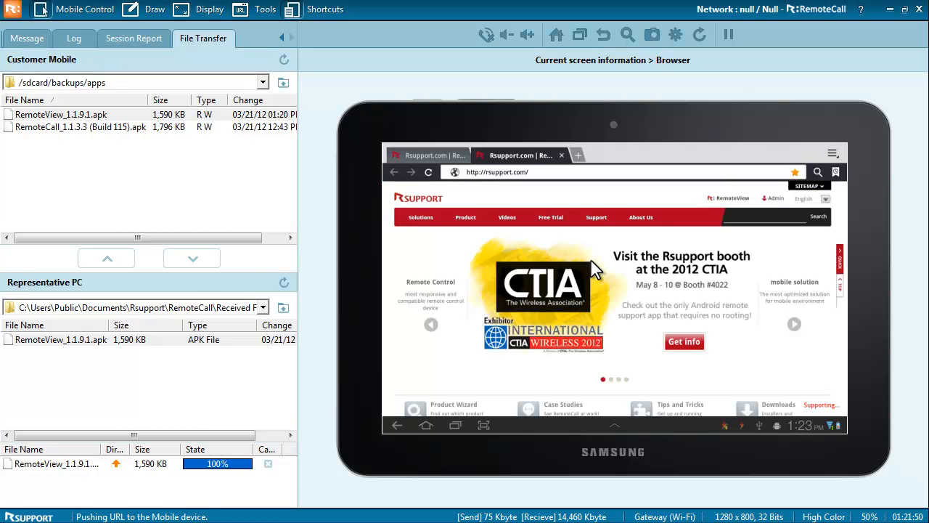
mouse_move(399, 435)
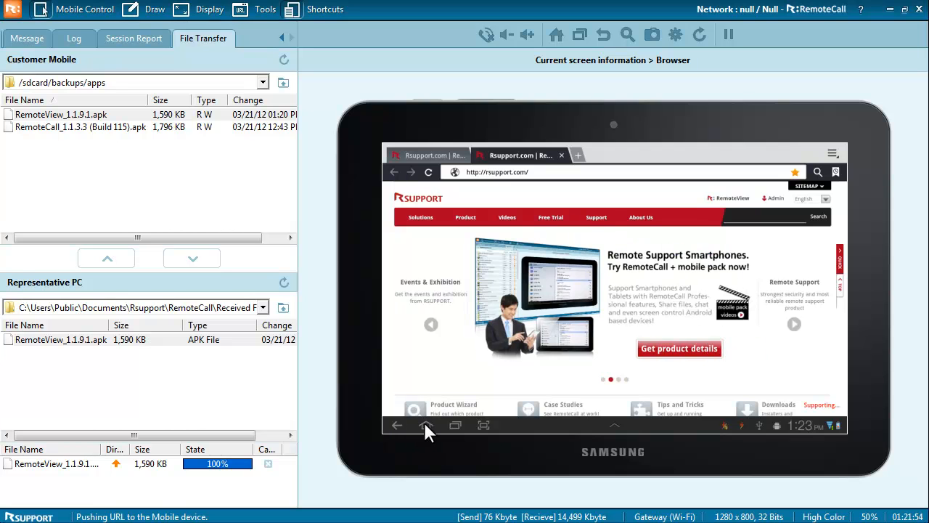
click(426, 425)
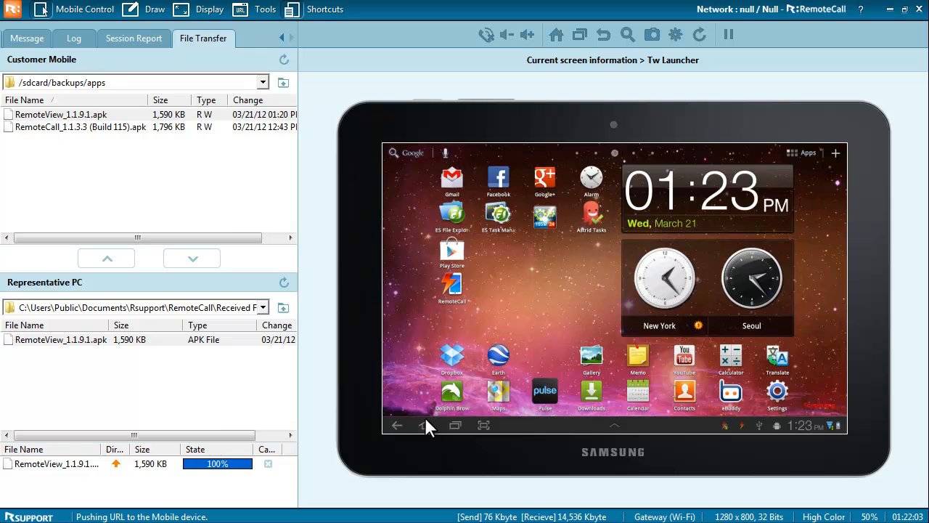
mouse_move(485, 34)
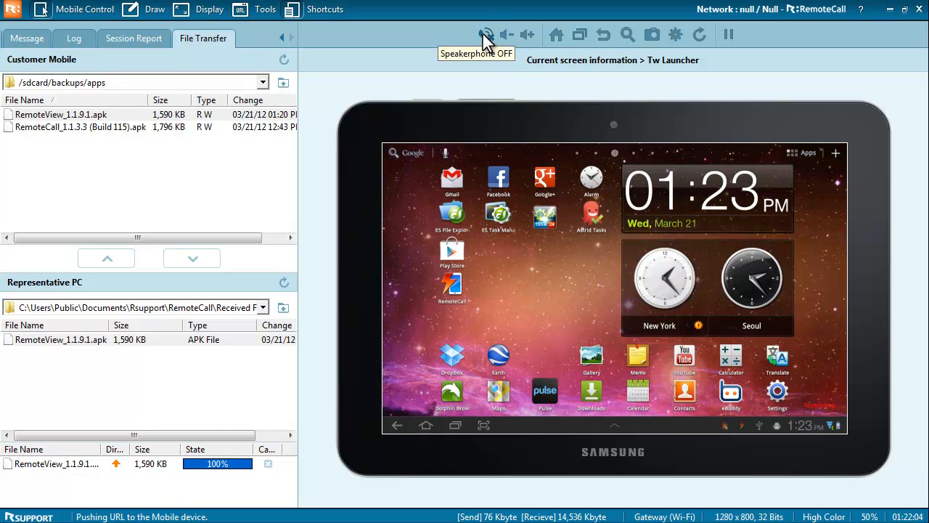
mouse_move(529, 34)
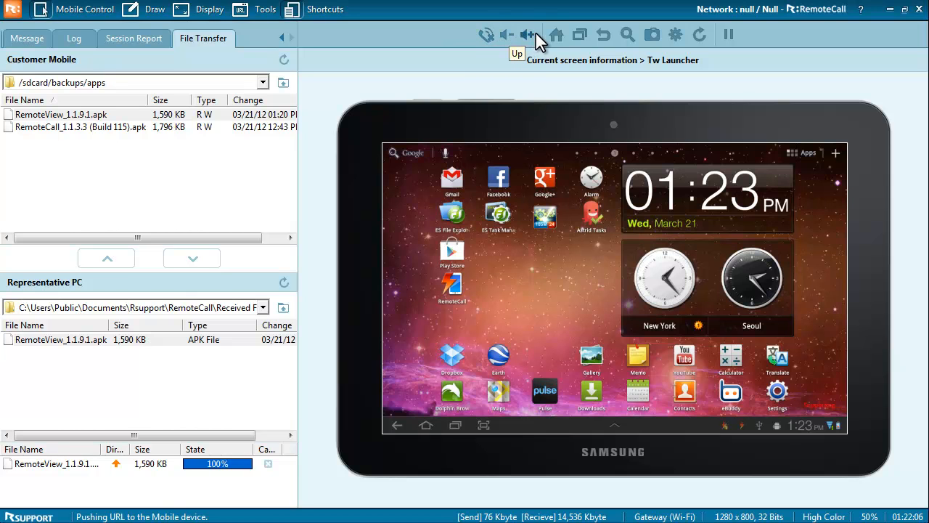
mouse_move(579, 35)
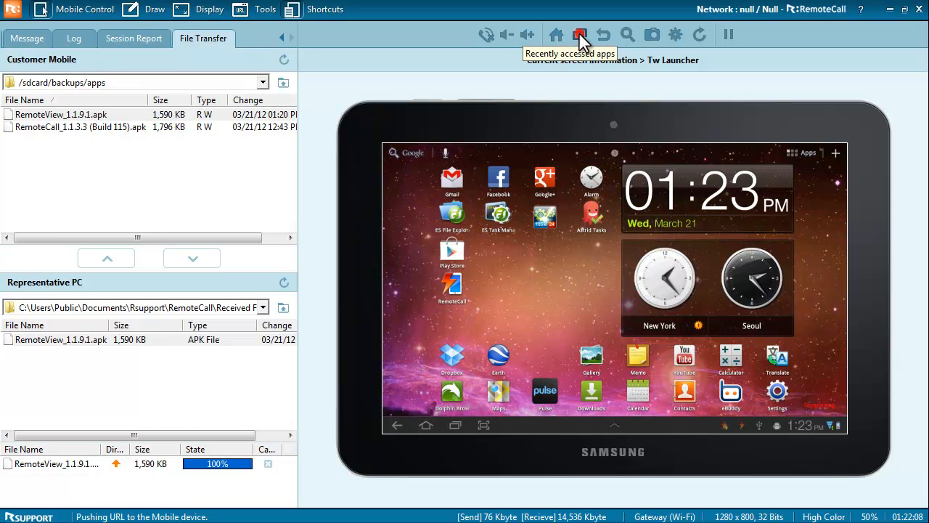
Show the tablet's recent apps, open Settings on About device, and request a screen lock
click(580, 35)
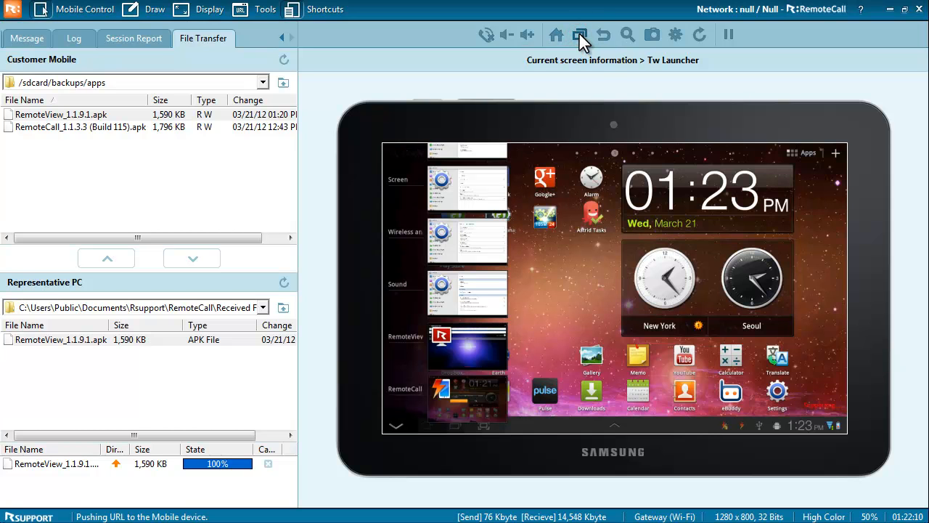
mouse_move(582, 35)
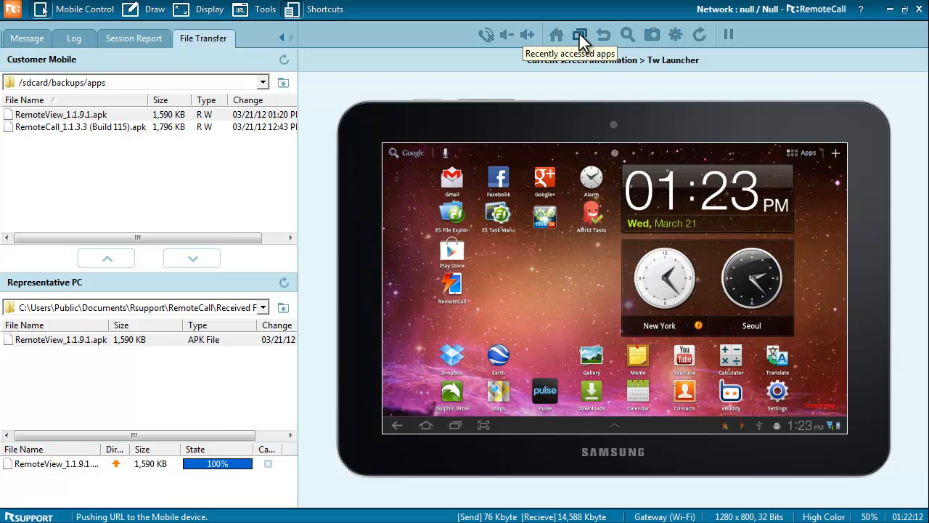
mouse_move(627, 35)
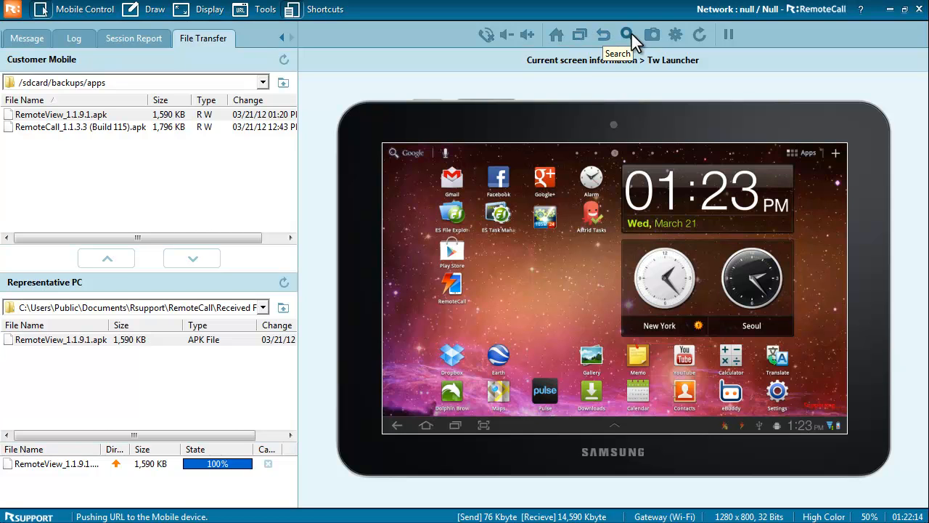
mouse_move(674, 34)
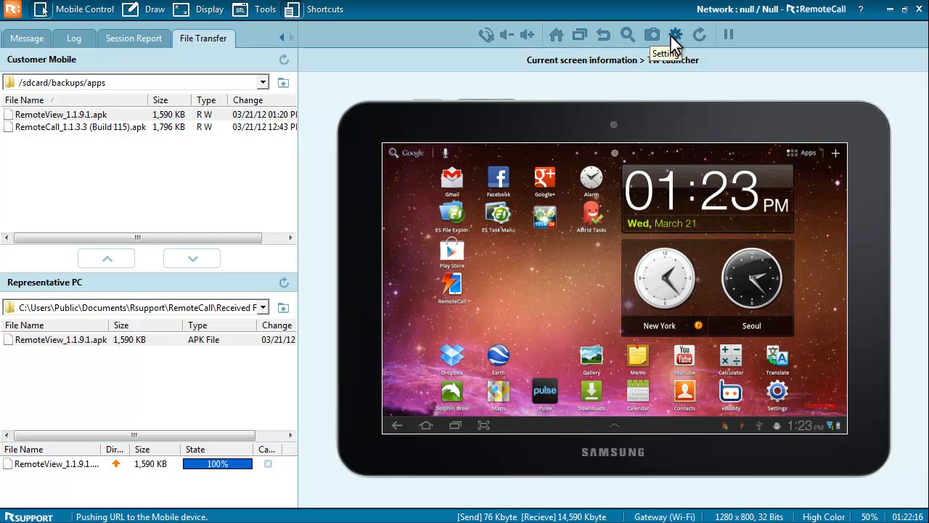
click(675, 35)
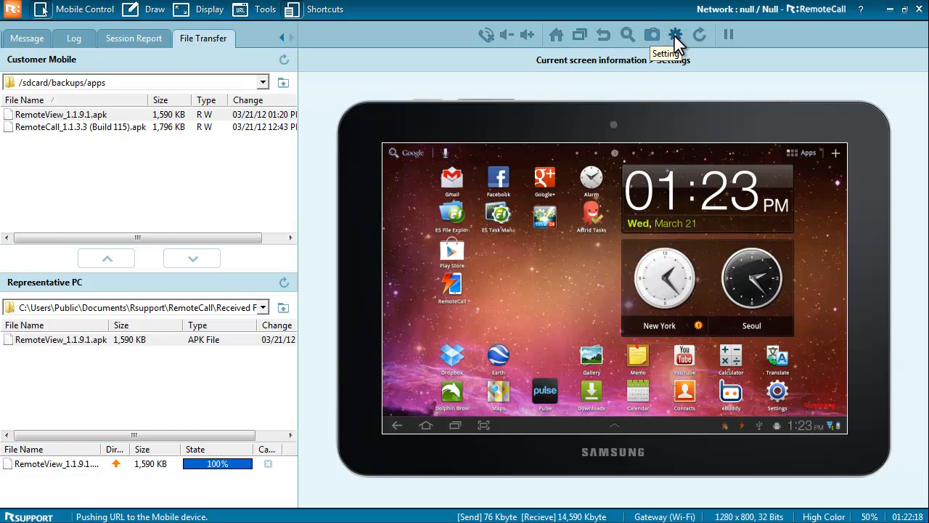
click(674, 34)
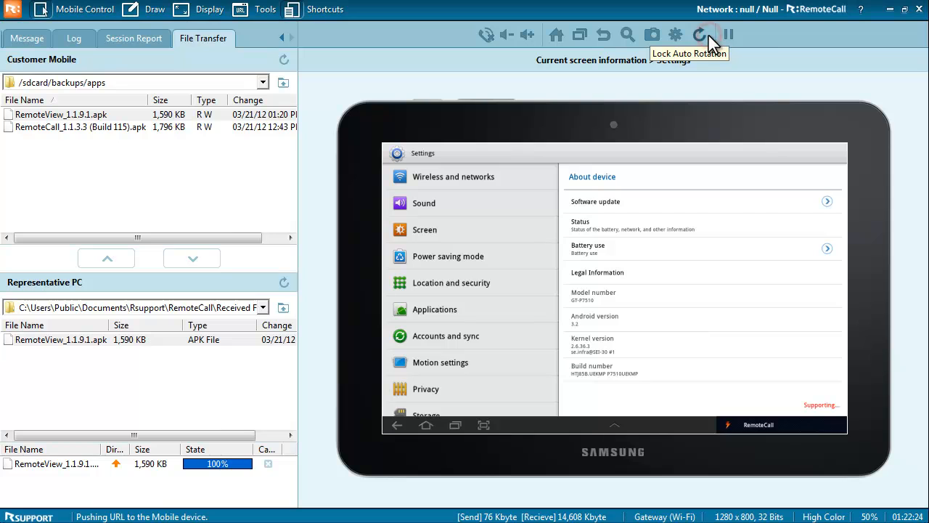
click(728, 34)
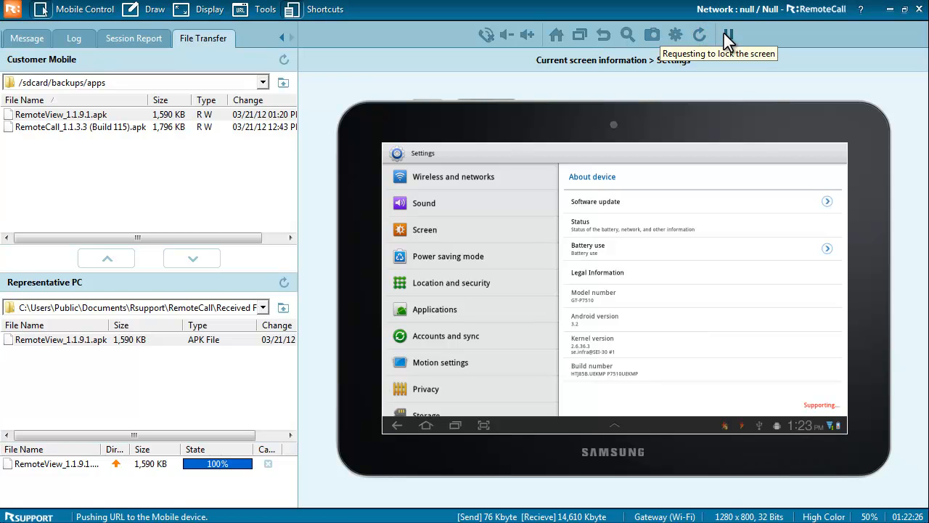
mouse_move(728, 39)
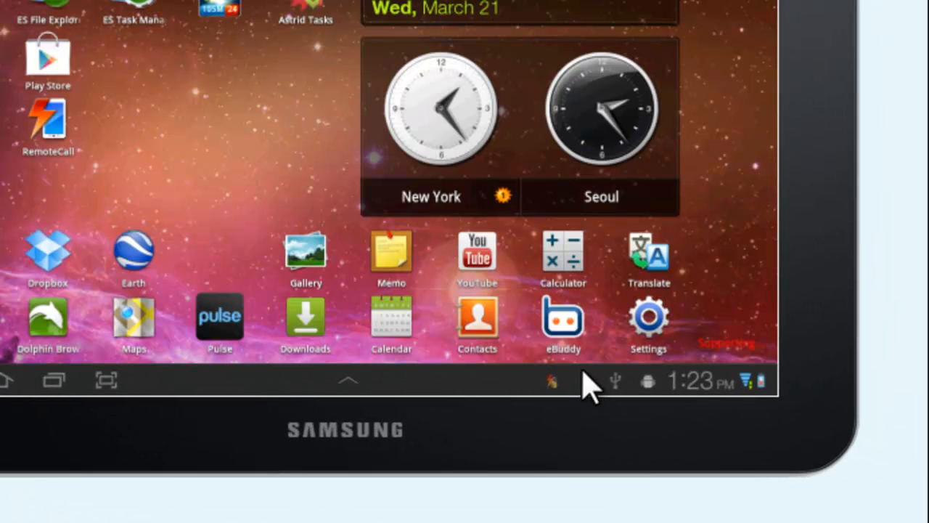
Disconnect the session from the tablet's RemoteCall app via its notification
click(551, 381)
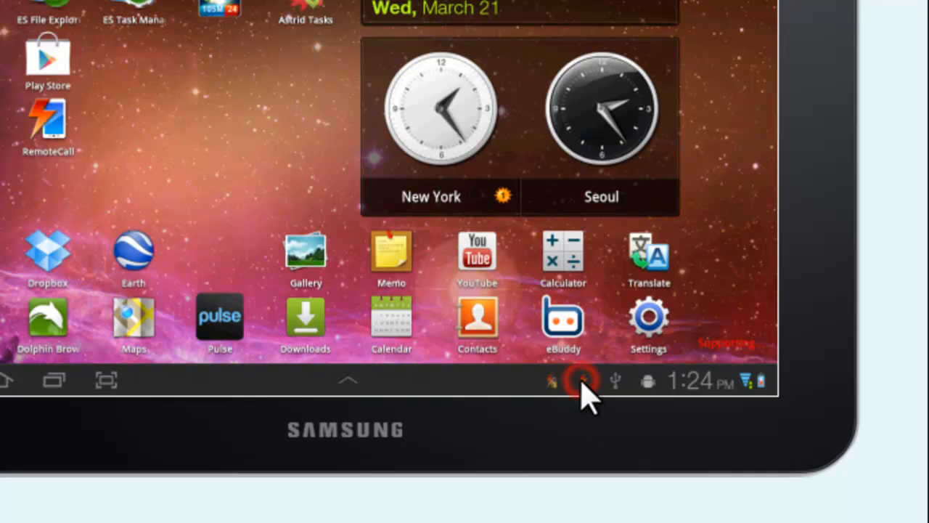
click(580, 380)
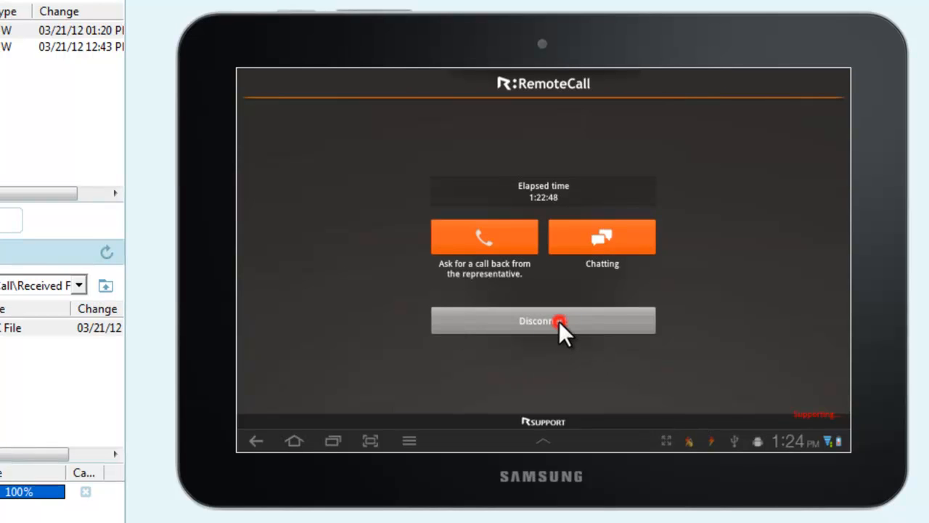
click(543, 320)
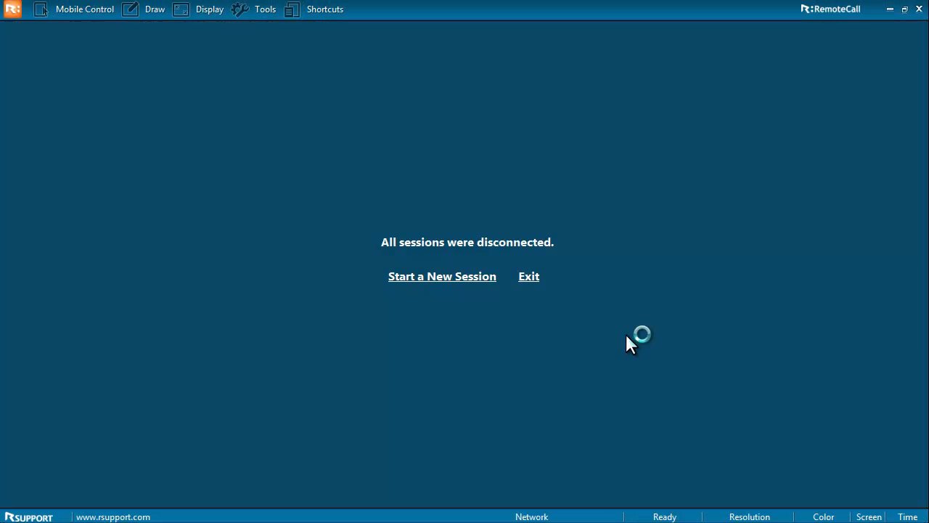